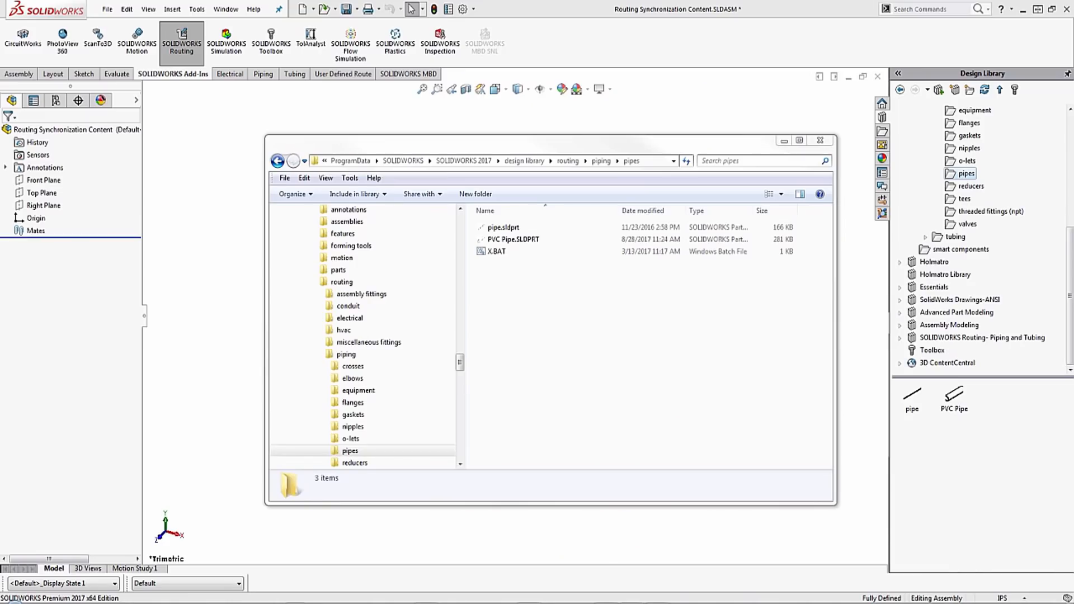
{"action": "mouse_move", "coordinate": [619, 319]}
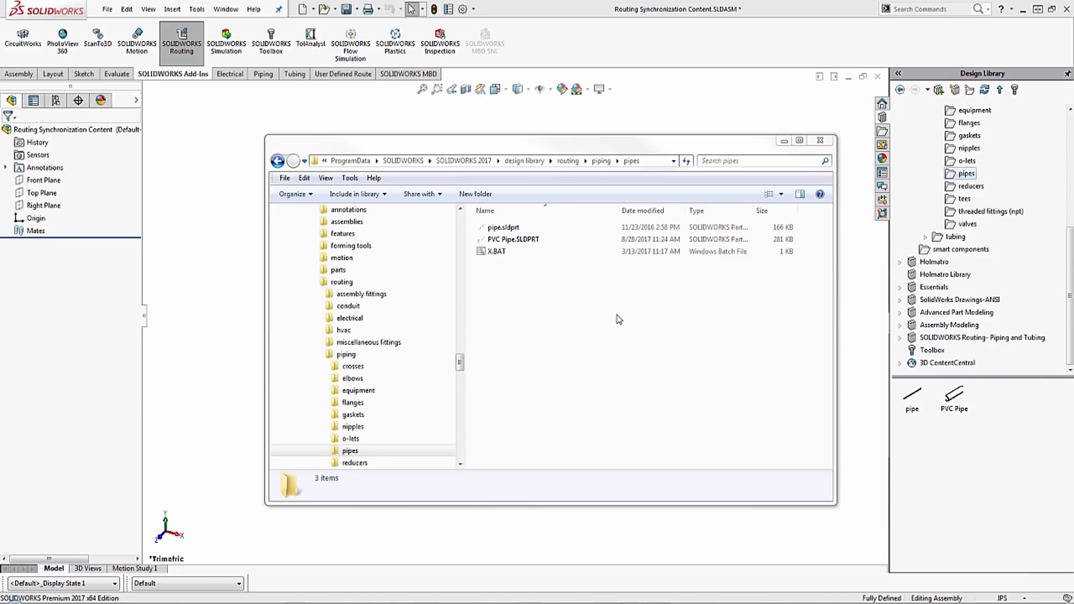
{"action": "mouse_move", "coordinate": [621, 333]}
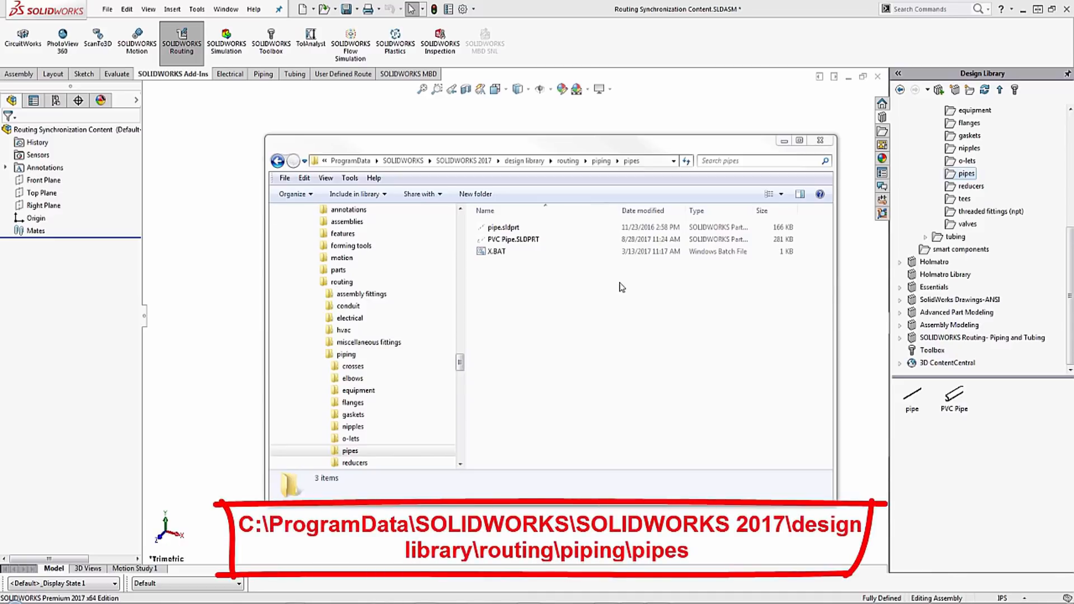
{"action": "mouse_move", "coordinate": [634, 290]}
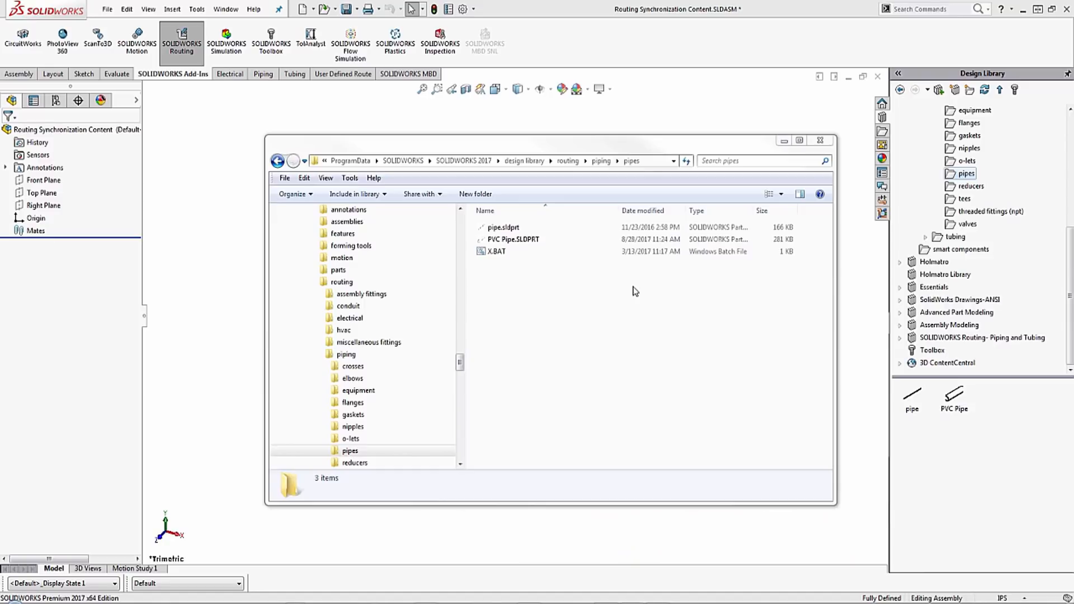
Close the pipes Explorer window and launch Routing Library Manager from Tools > Routing.
{"action": "left_click", "coordinate": [503, 227]}
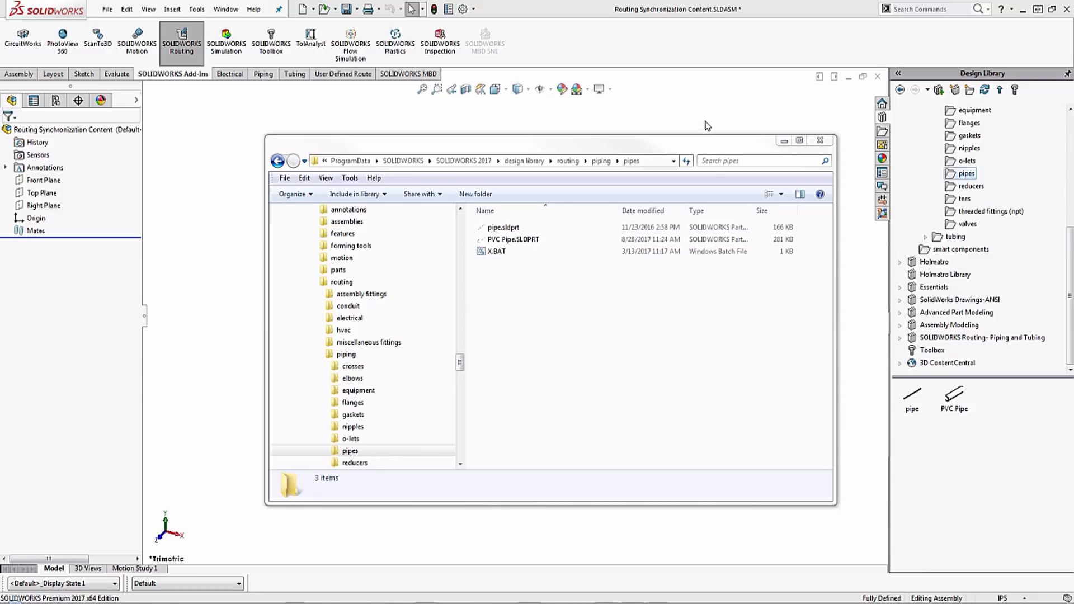
{"action": "left_click", "coordinate": [820, 140]}
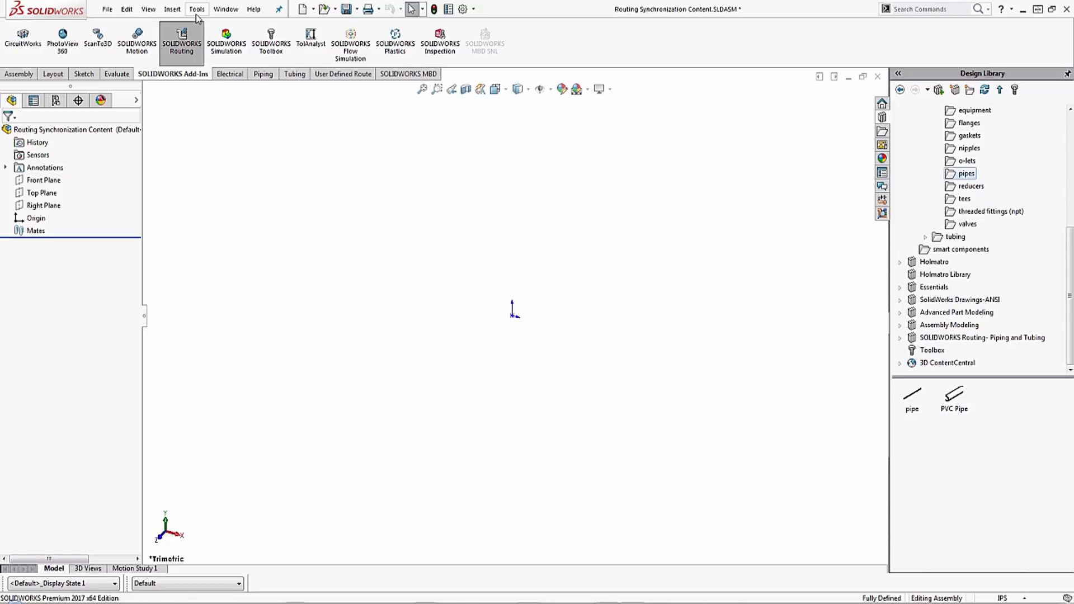
{"action": "left_click", "coordinate": [196, 9]}
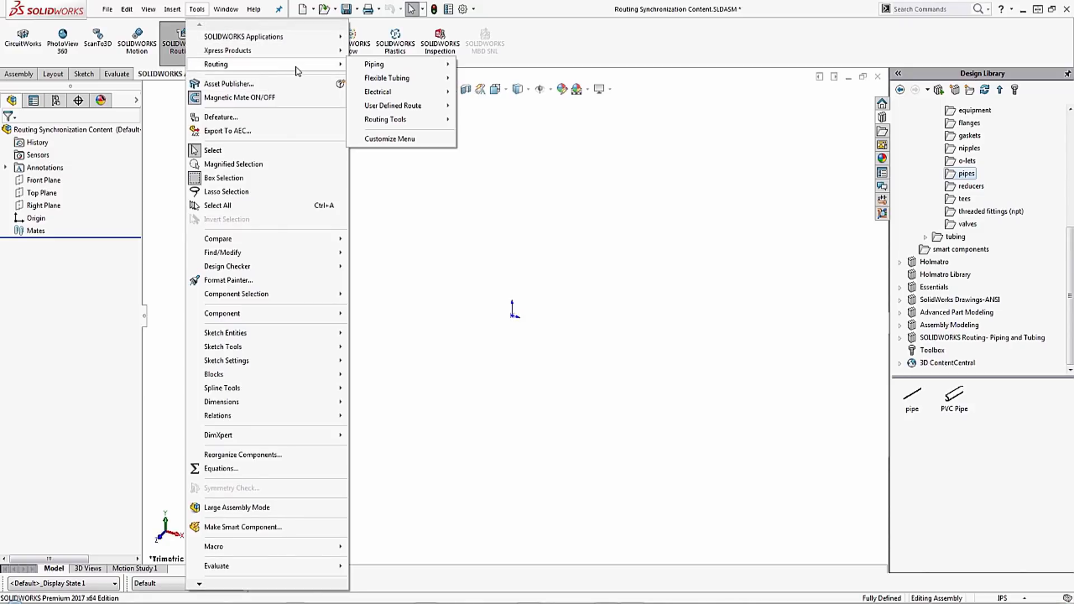
{"action": "mouse_move", "coordinate": [385, 119]}
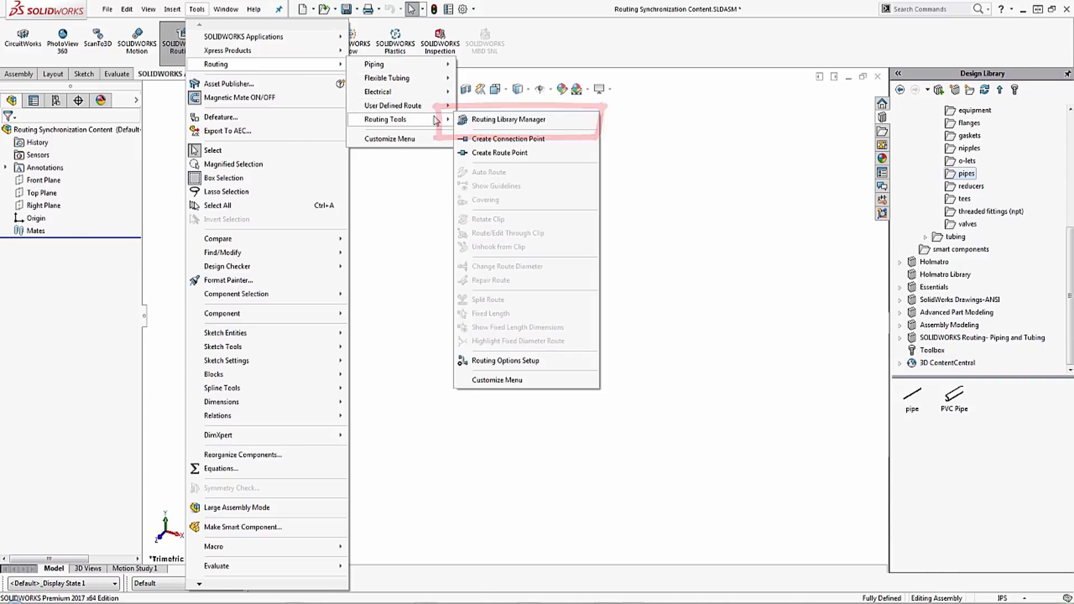
{"action": "left_click", "coordinate": [509, 120]}
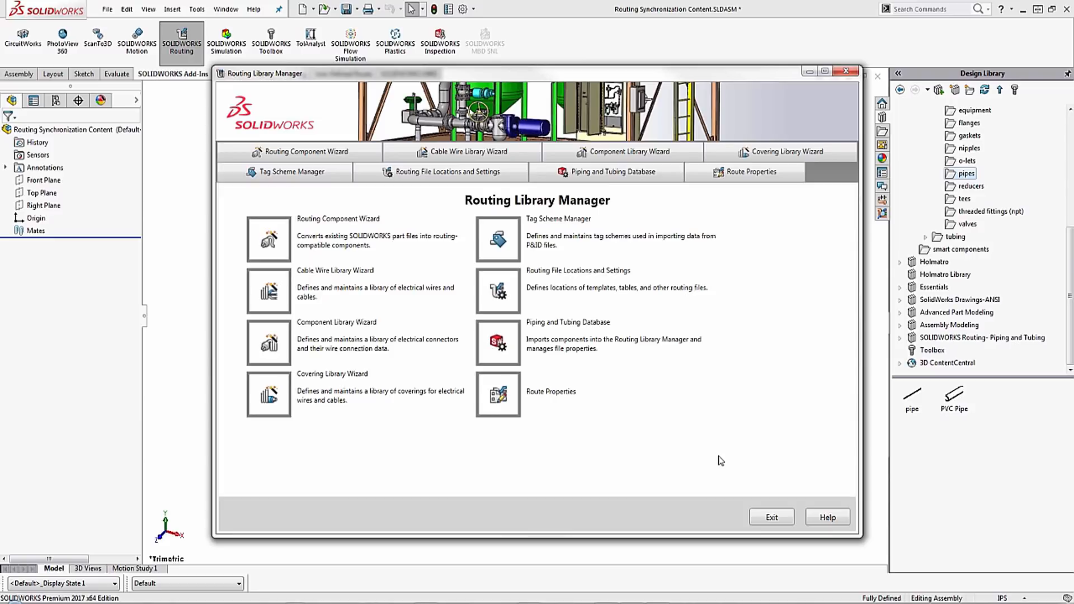
{"action": "mouse_move", "coordinate": [739, 224]}
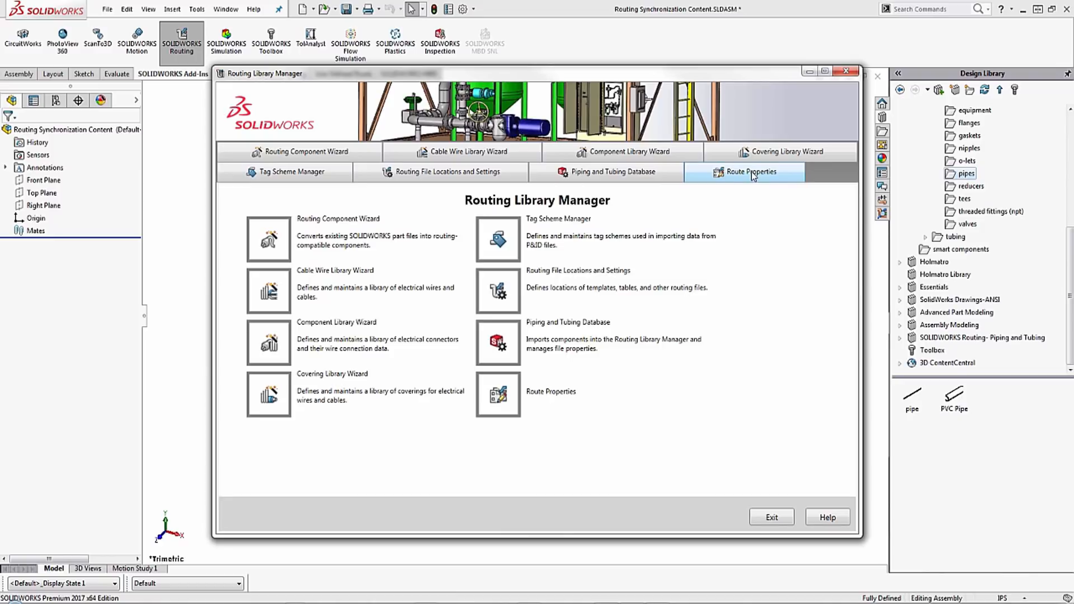
In Route Properties, add a new template 'PVC Pipe' based on the Default template.
{"action": "left_click", "coordinate": [750, 171]}
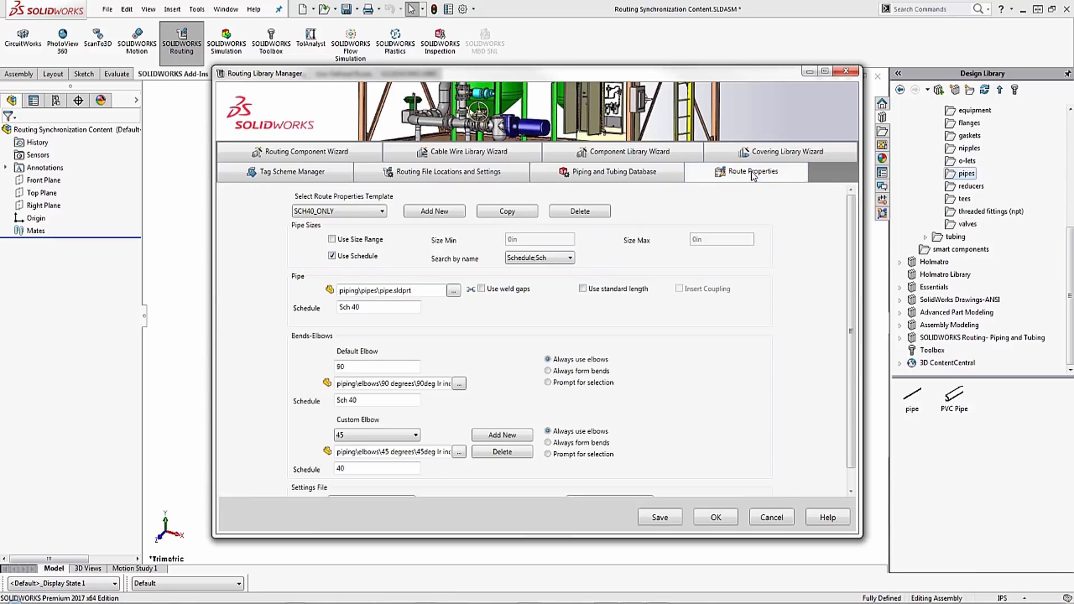
{"action": "mouse_move", "coordinate": [399, 218]}
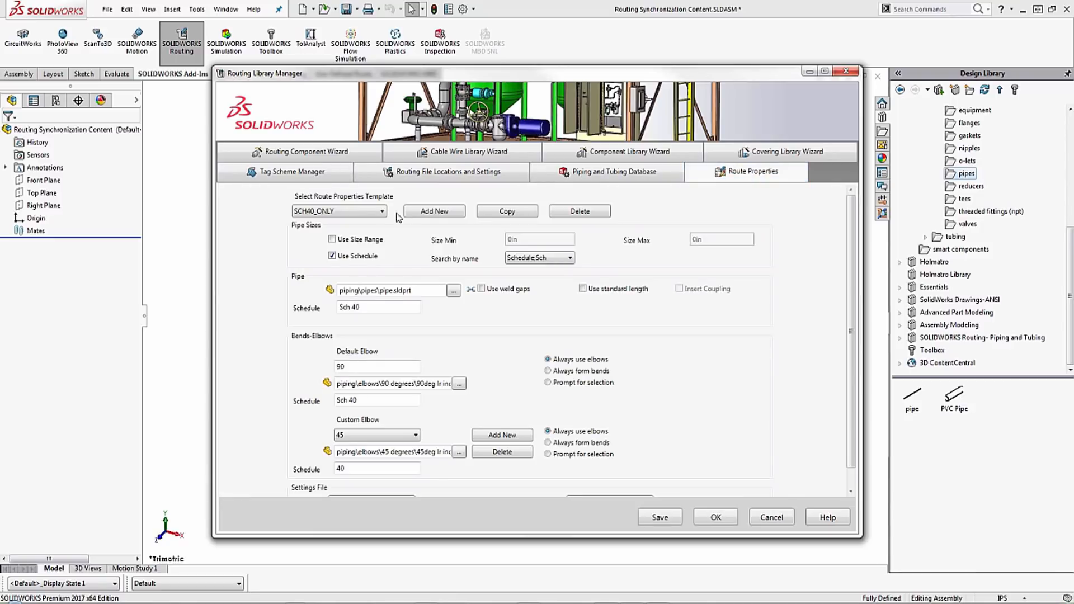
{"action": "left_click", "coordinate": [338, 211]}
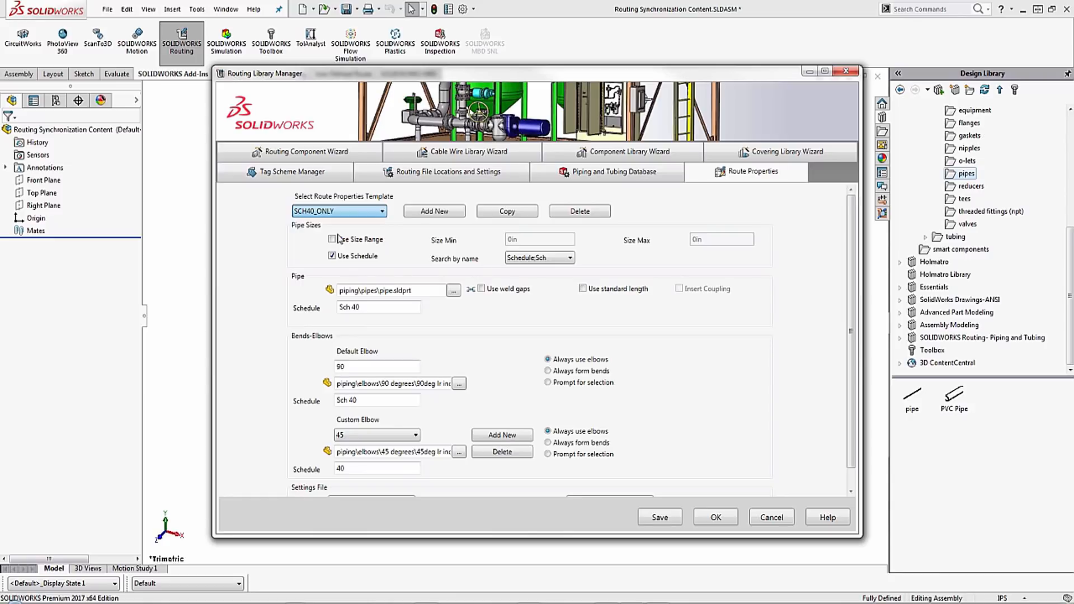
{"action": "left_click", "coordinate": [338, 211]}
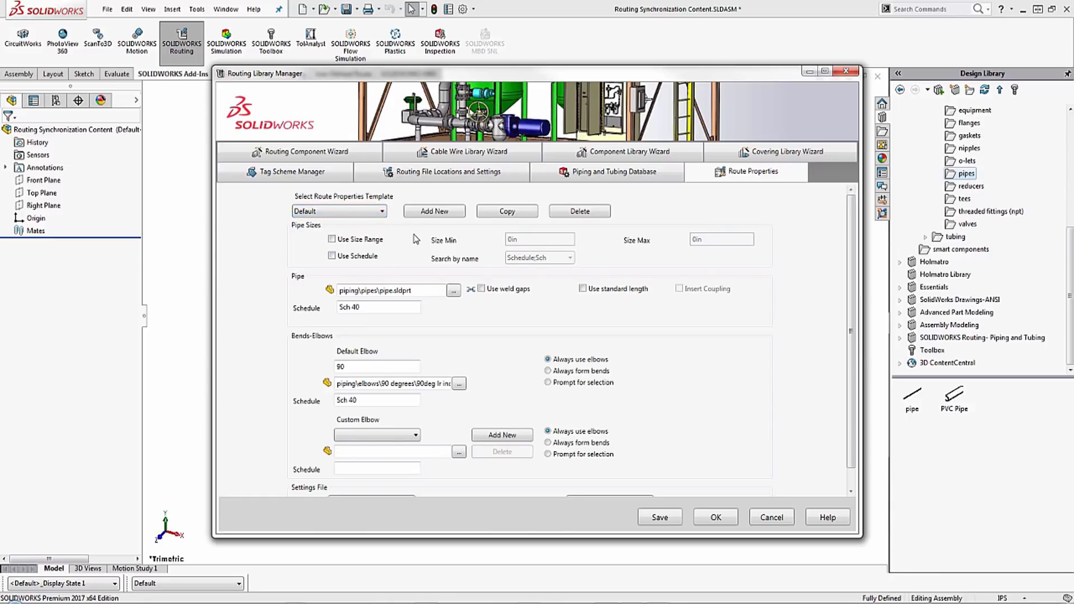
{"action": "left_click", "coordinate": [506, 211]}
{"action": "type", "text": "PVC Pipe"}
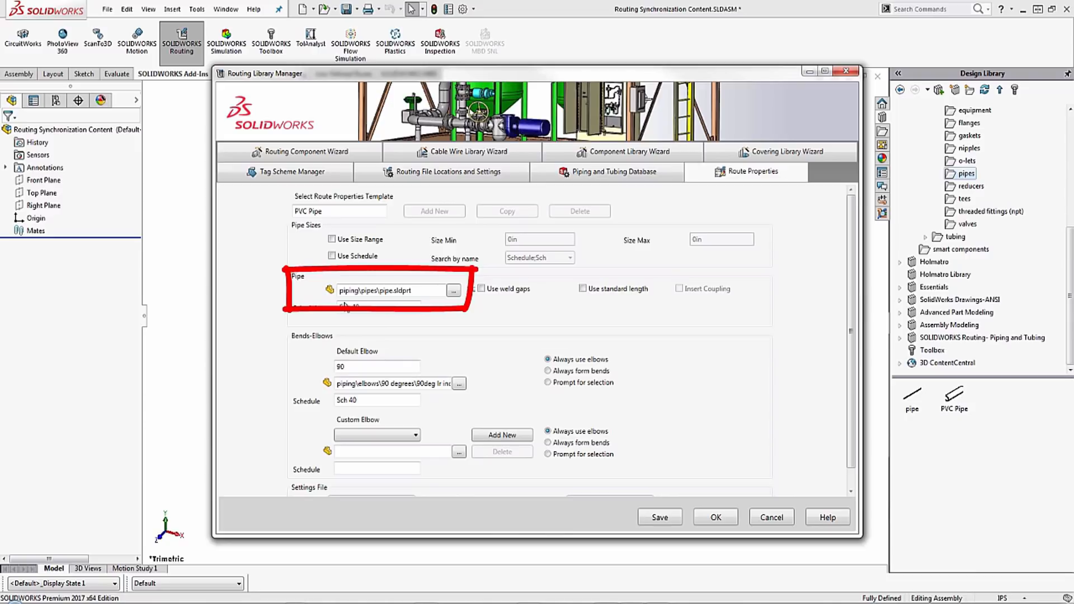
{"action": "mouse_move", "coordinate": [363, 303]}
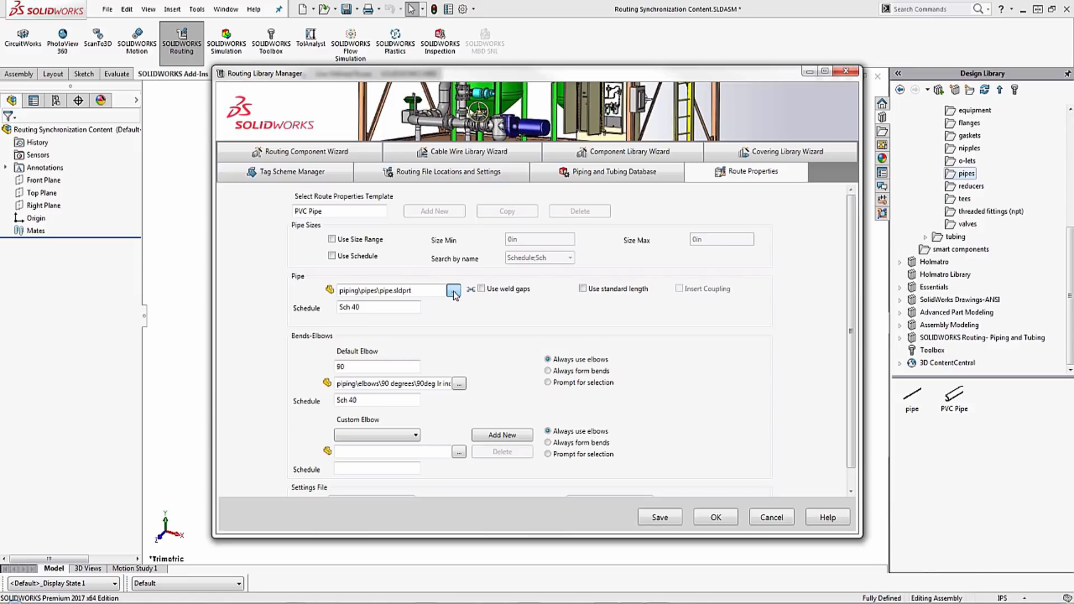
Browse for the template's pipe file and filter the database by file name 'pvc'.
{"action": "left_click", "coordinate": [454, 290]}
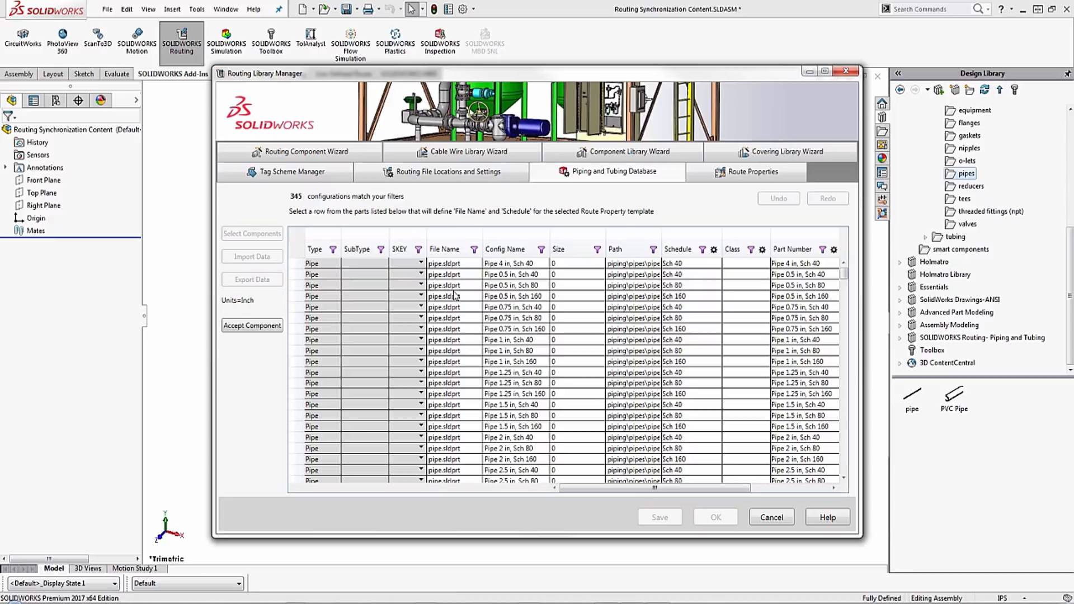
{"action": "mouse_move", "coordinate": [464, 275]}
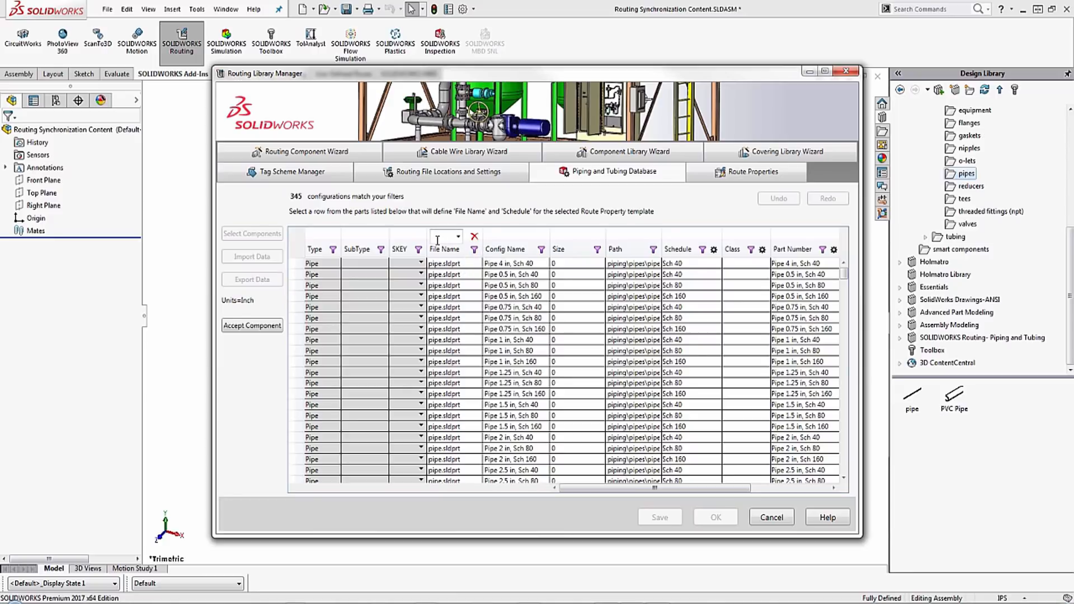
{"action": "type", "text": "pyc"}
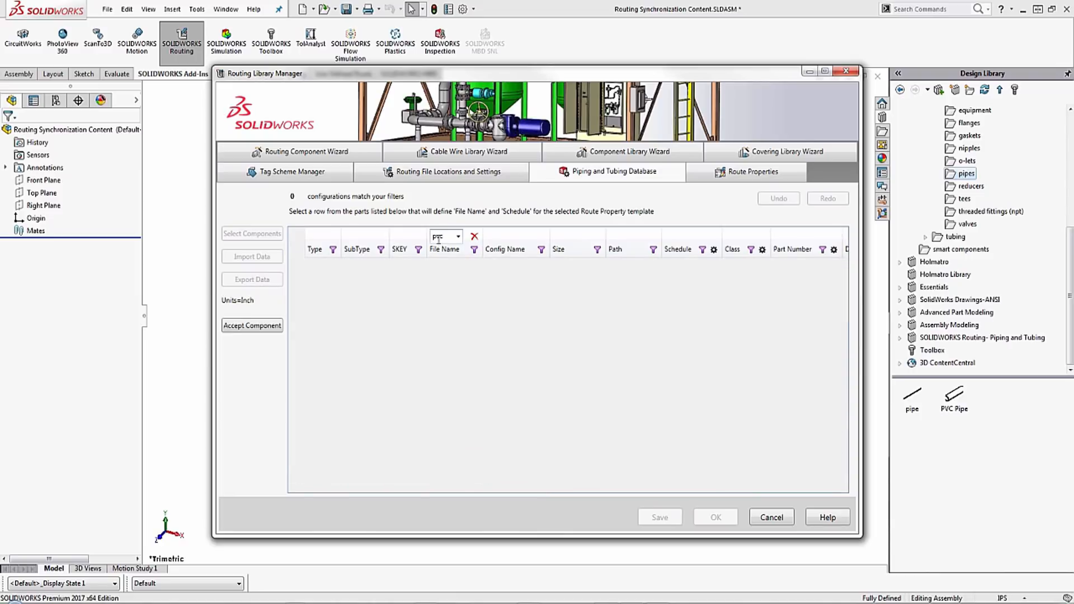
{"action": "type", "text": "pvc"}
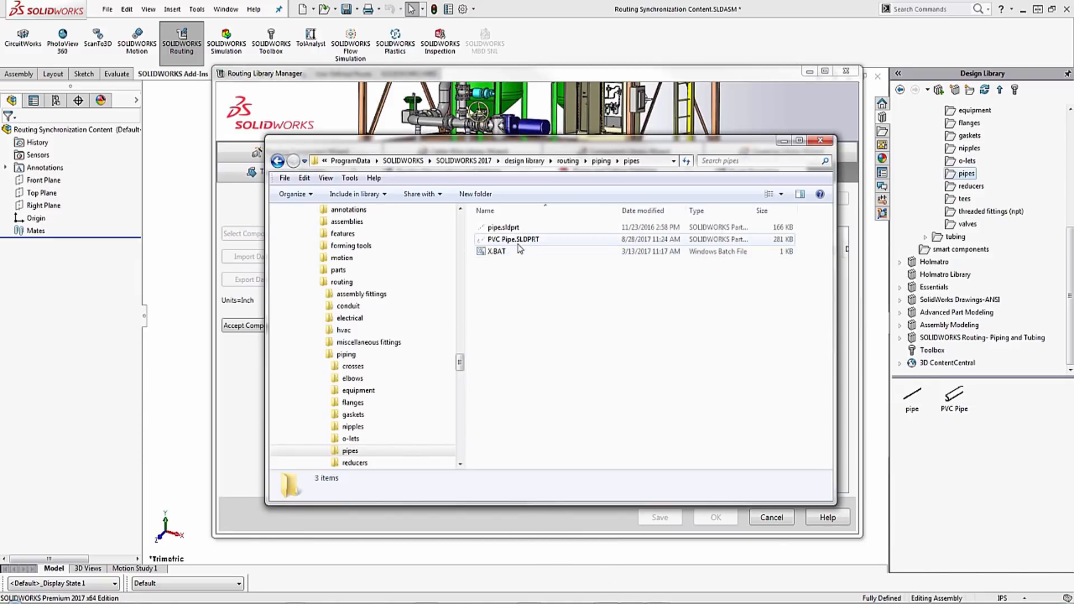
{"action": "mouse_move", "coordinate": [513, 239]}
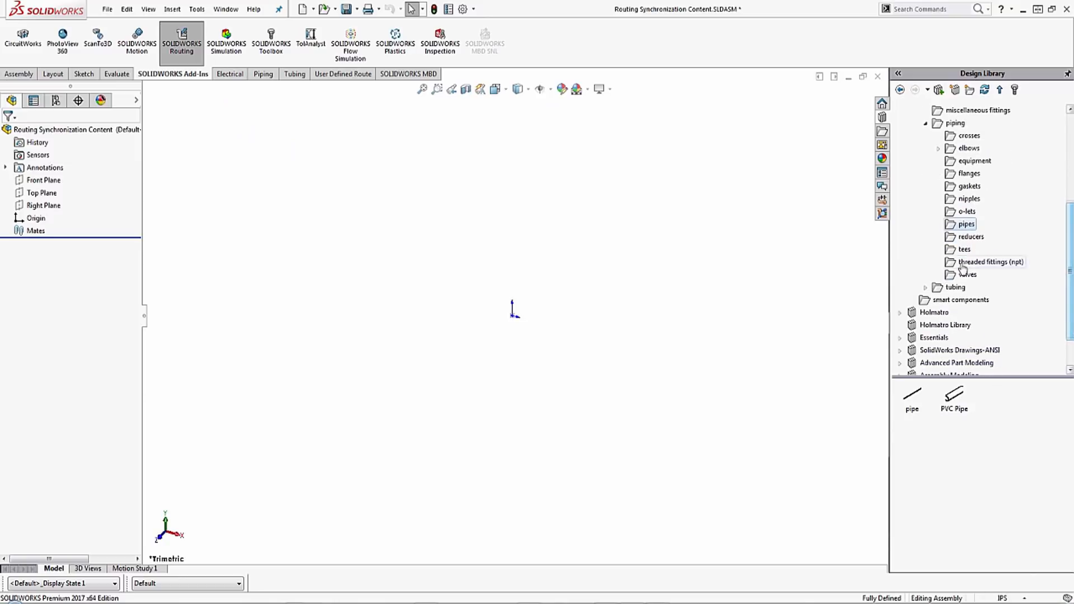
{"action": "mouse_move", "coordinate": [966, 224]}
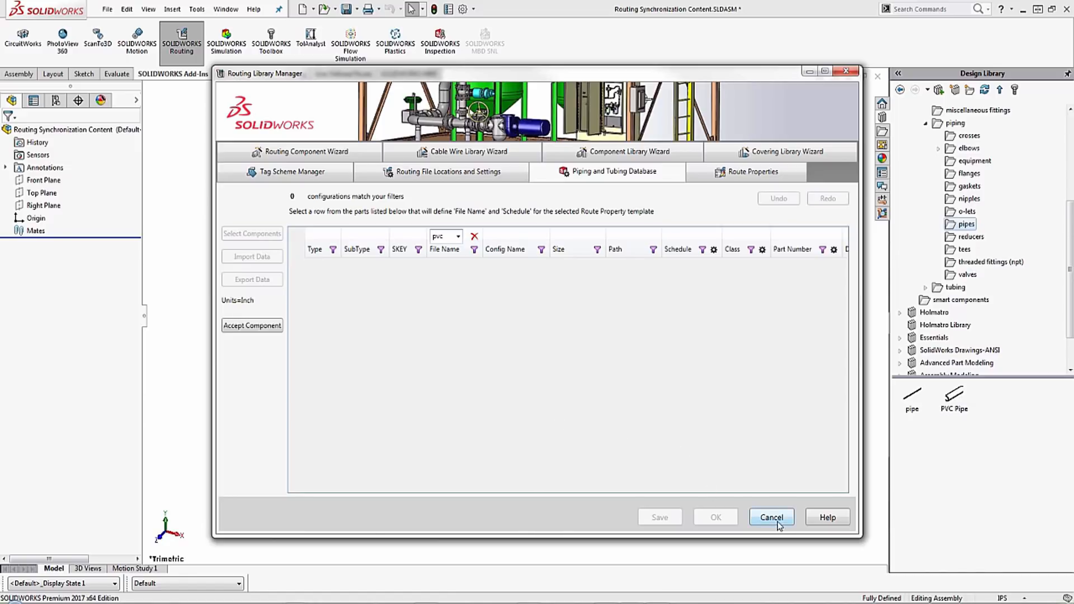
Cancel the database browse, then save the PVC Pipe template and dismiss the confirmation.
{"action": "left_click", "coordinate": [752, 171]}
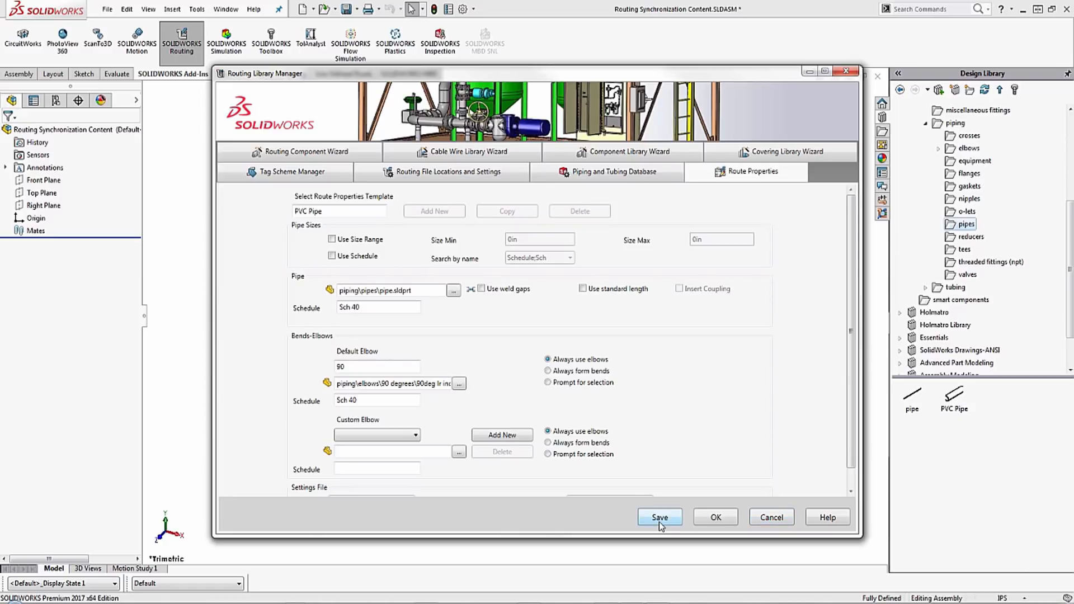
{"action": "left_click", "coordinate": [659, 518]}
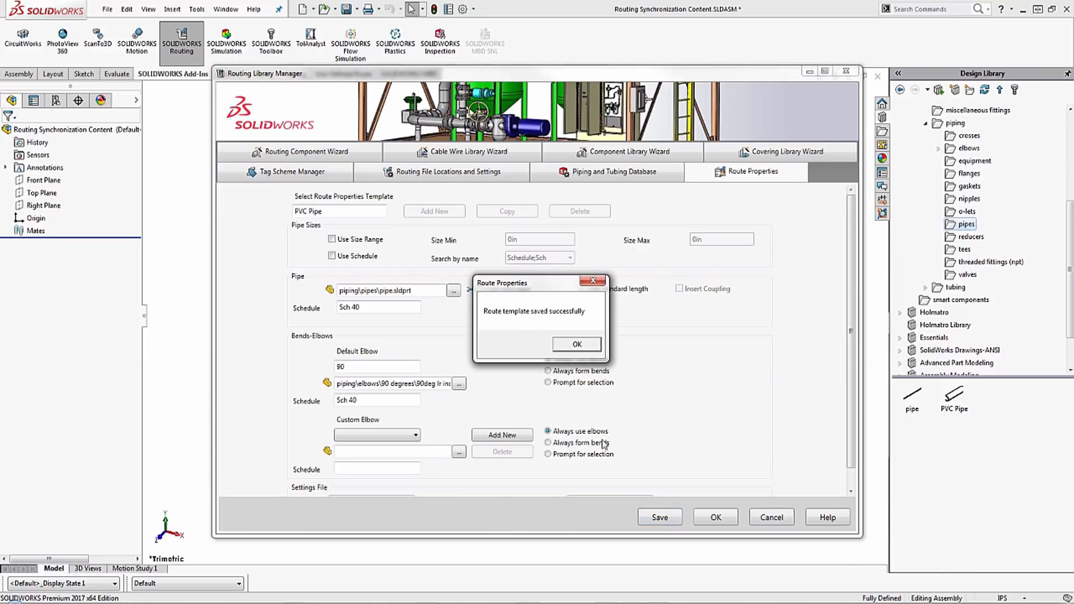
{"action": "left_click", "coordinate": [576, 345]}
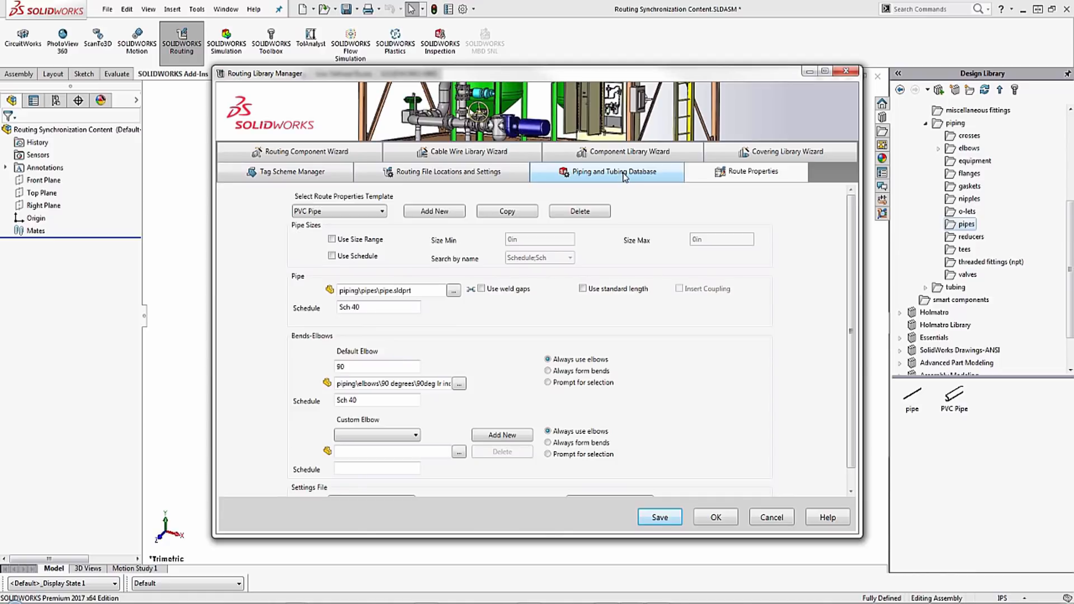
{"action": "mouse_move", "coordinate": [620, 177]}
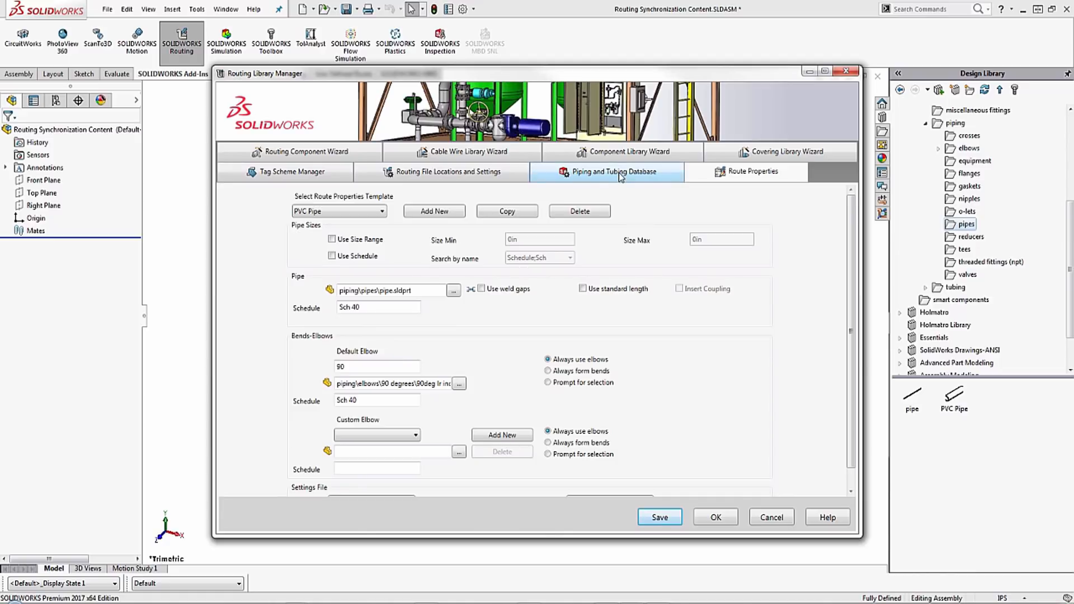
Switch to the Piping and Tubing Database, showing 345 pipe configurations.
{"action": "left_click", "coordinate": [613, 172]}
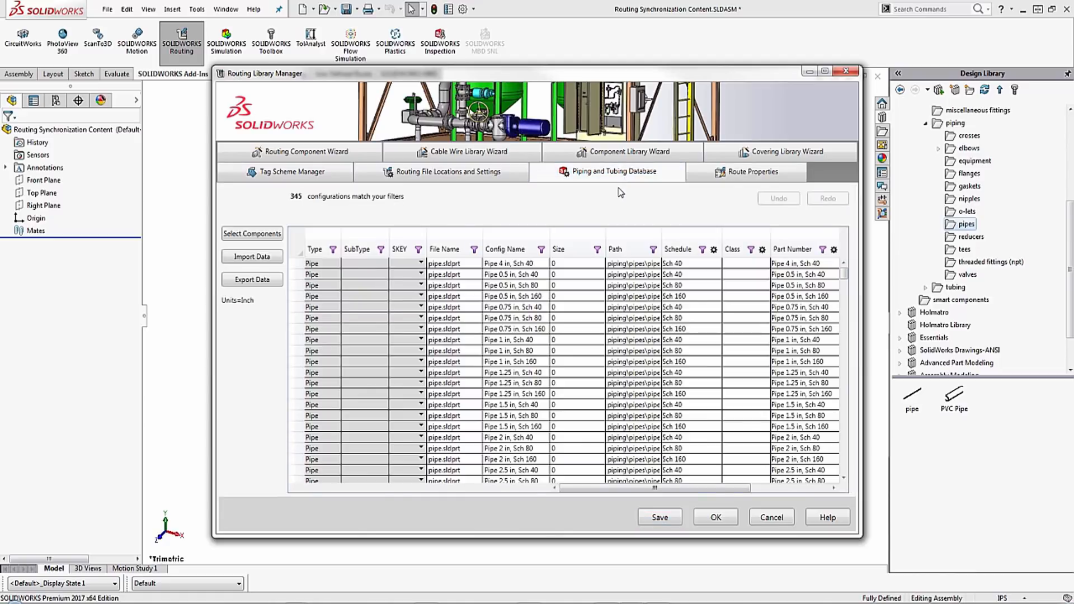
{"action": "mouse_move", "coordinate": [605, 198]}
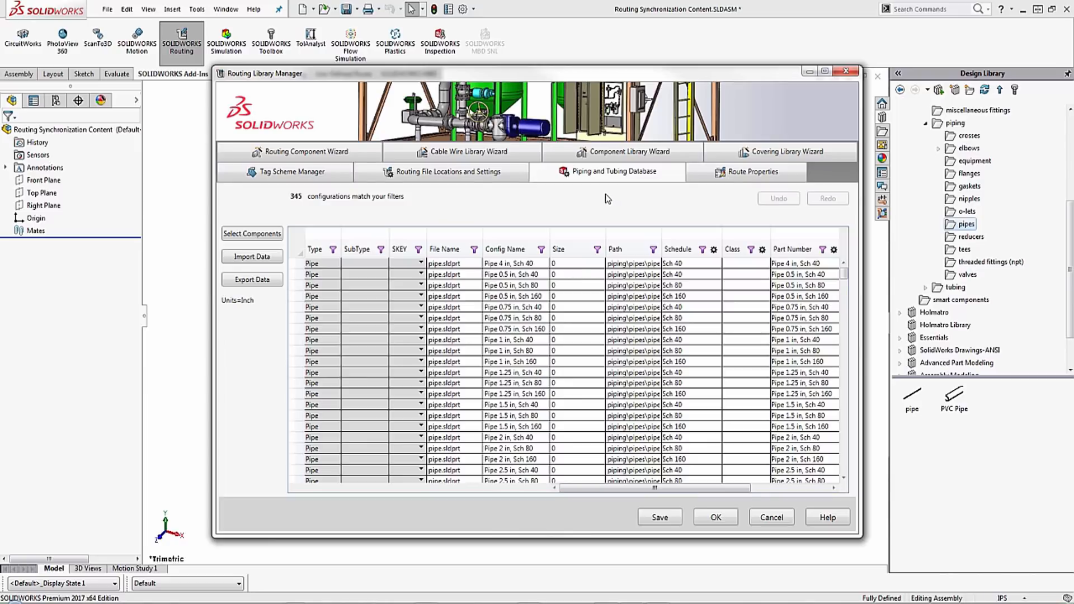
{"action": "mouse_move", "coordinate": [337, 256]}
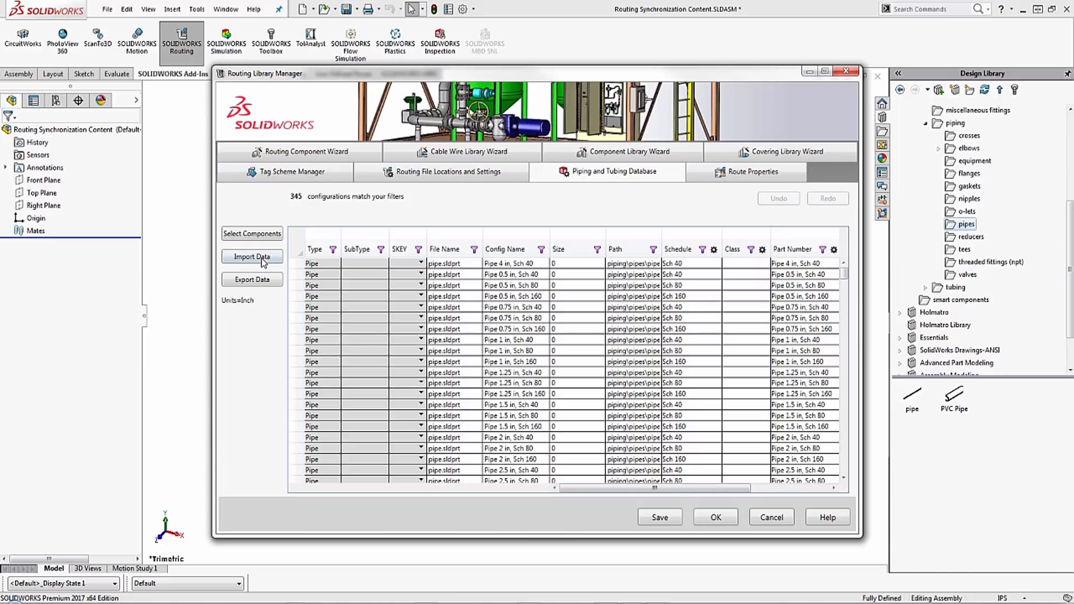
{"action": "mouse_move", "coordinate": [253, 257]}
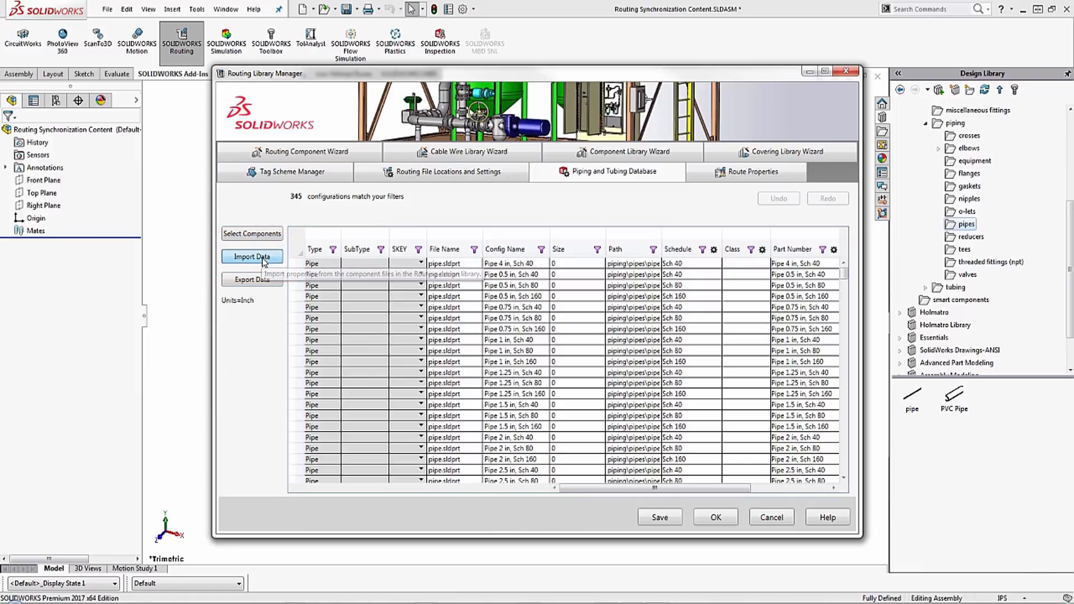
Import Data and Synchronize to add the PVC Pipe part, reaching 349 configurations.
{"action": "left_click", "coordinate": [251, 256]}
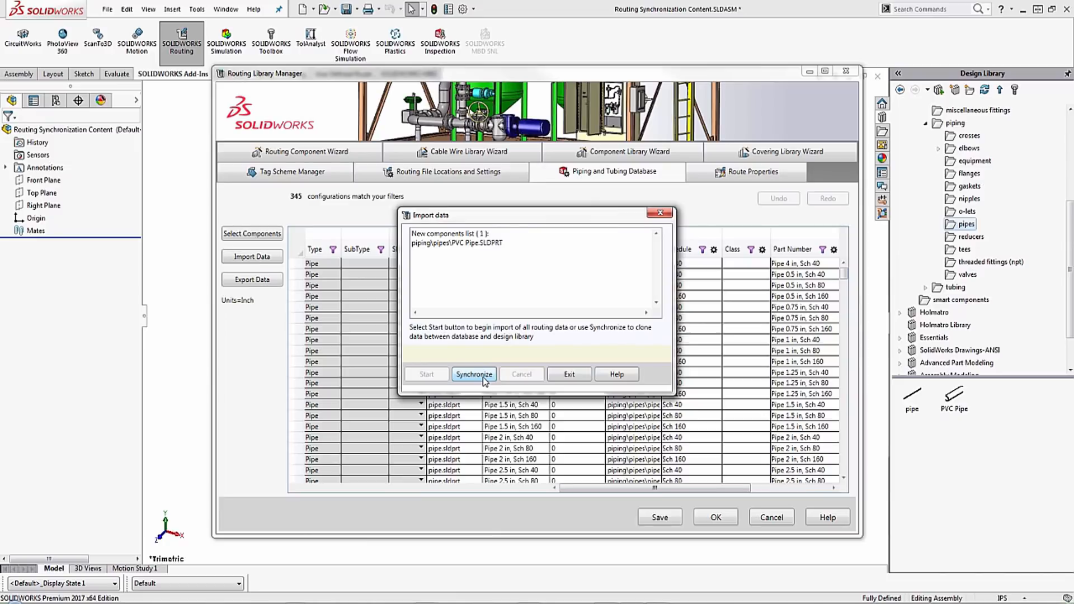
{"action": "left_click", "coordinate": [474, 375]}
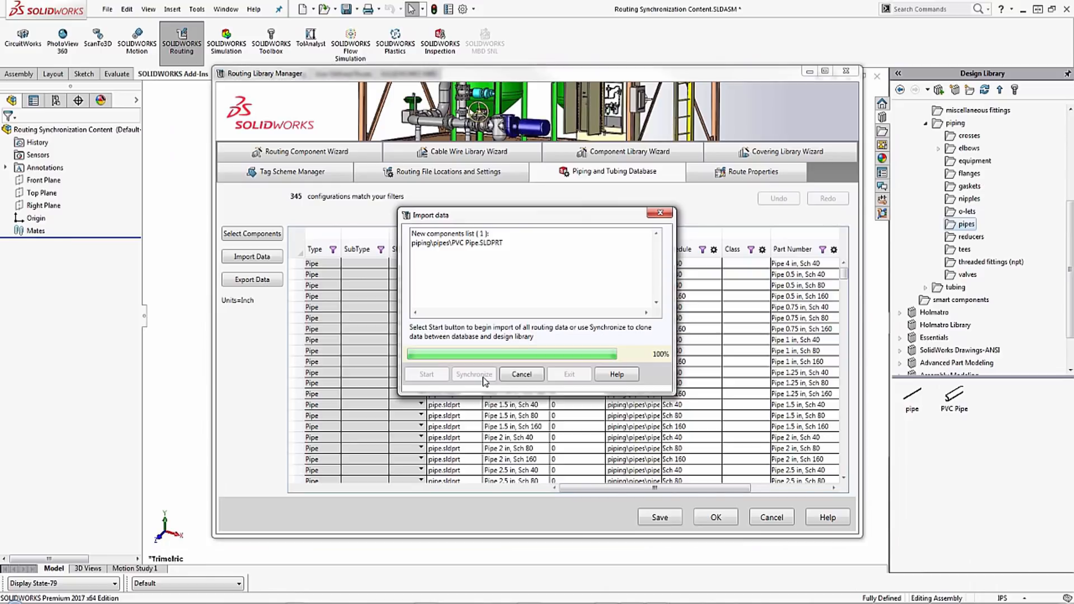
{"action": "left_click", "coordinate": [474, 375]}
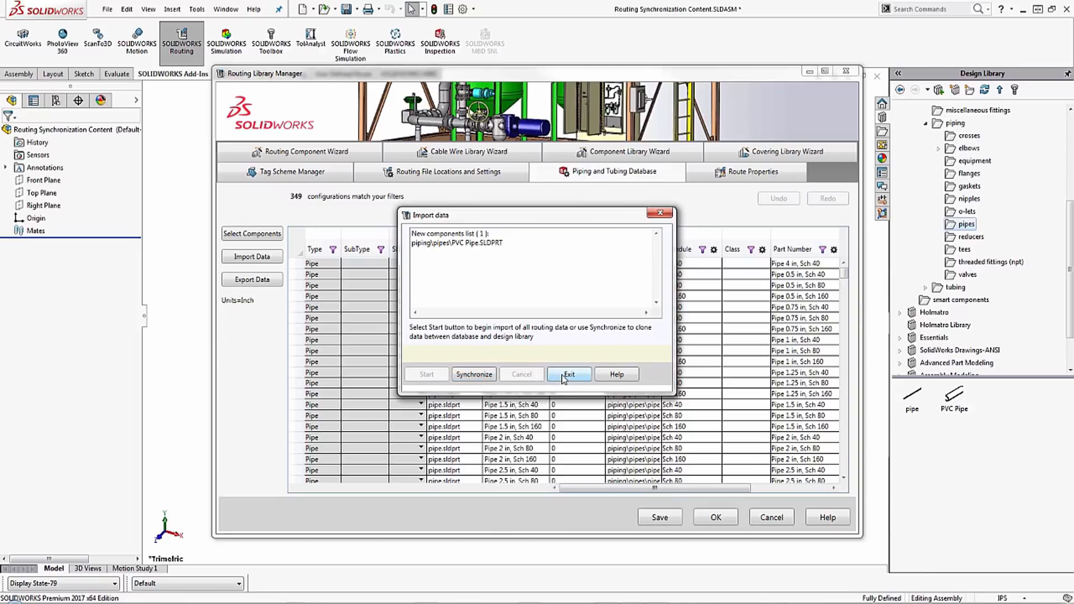
Exit the import window and filter file names by 'LDPRT' to show four PVC Pipe Sch 40 rows.
{"action": "left_click", "coordinate": [570, 375]}
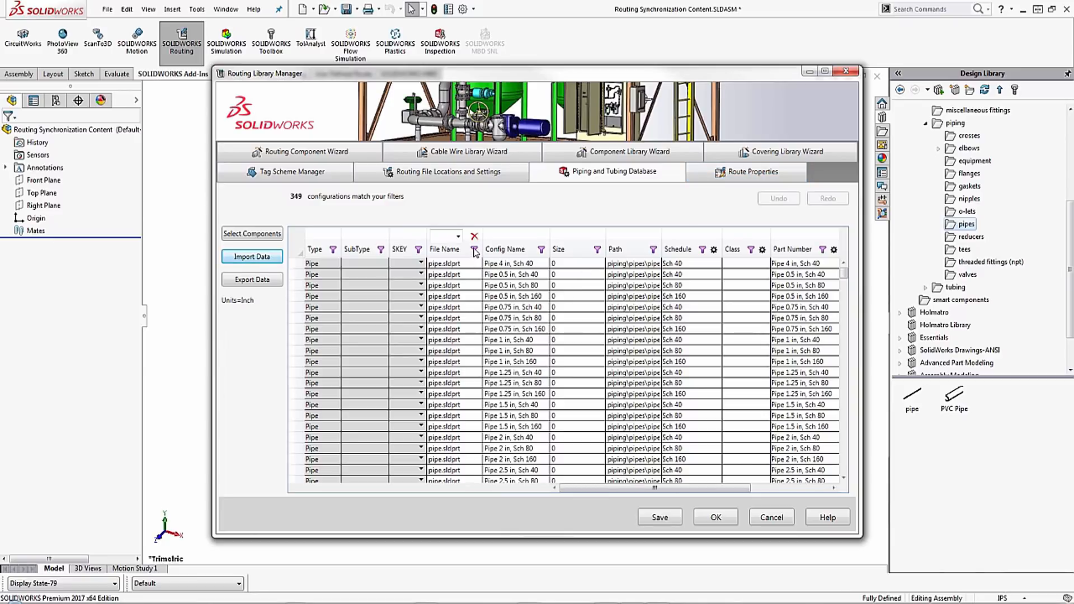
{"action": "type", "text": "pipe"}
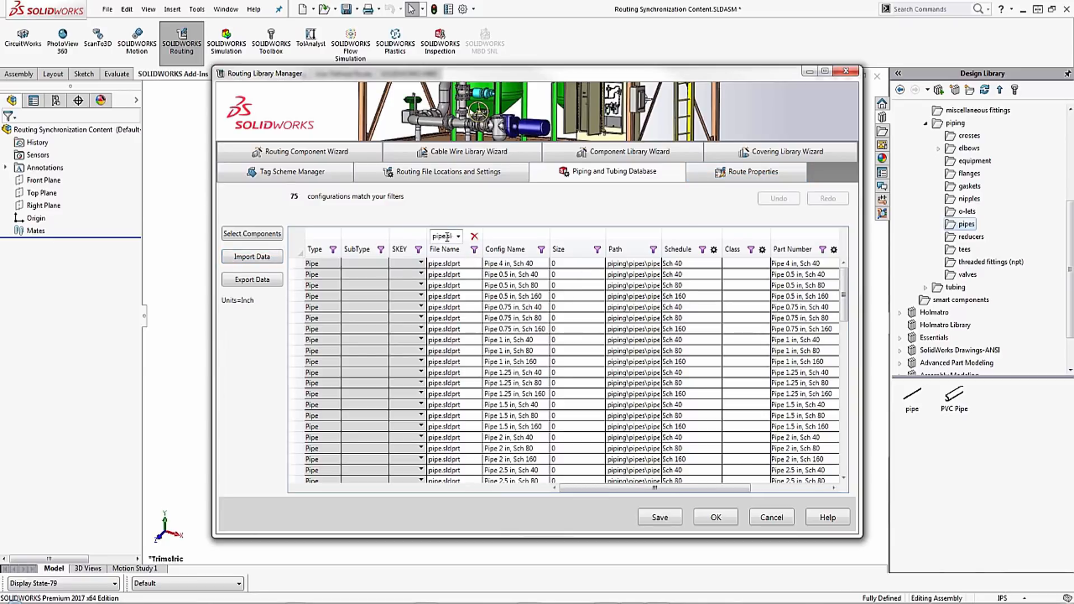
{"action": "type", "text": "LDPRT"}
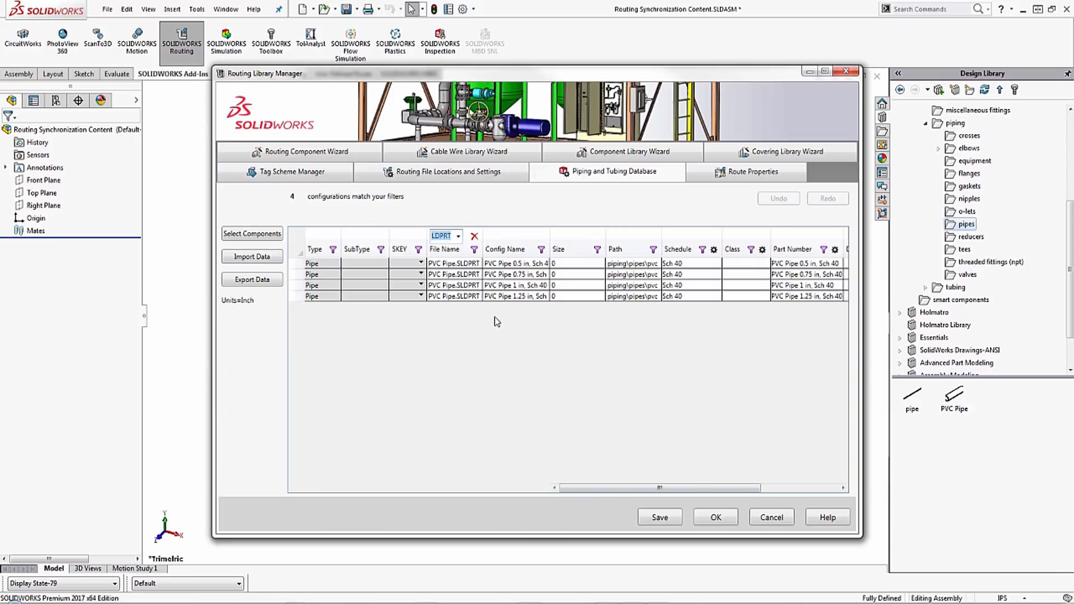
{"action": "mouse_move", "coordinate": [490, 338]}
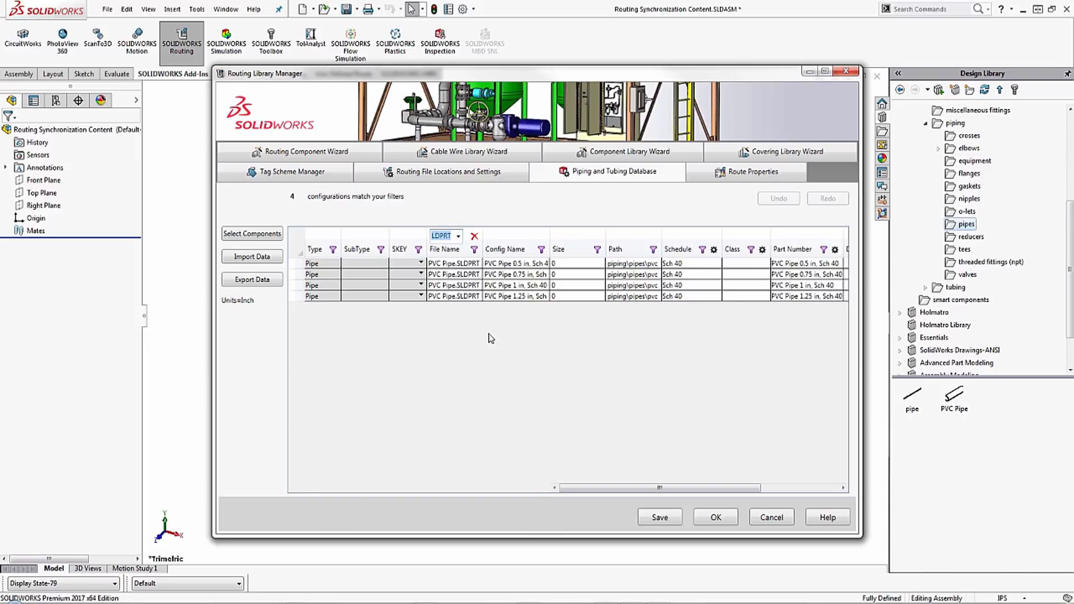
{"action": "mouse_move", "coordinate": [705, 189]}
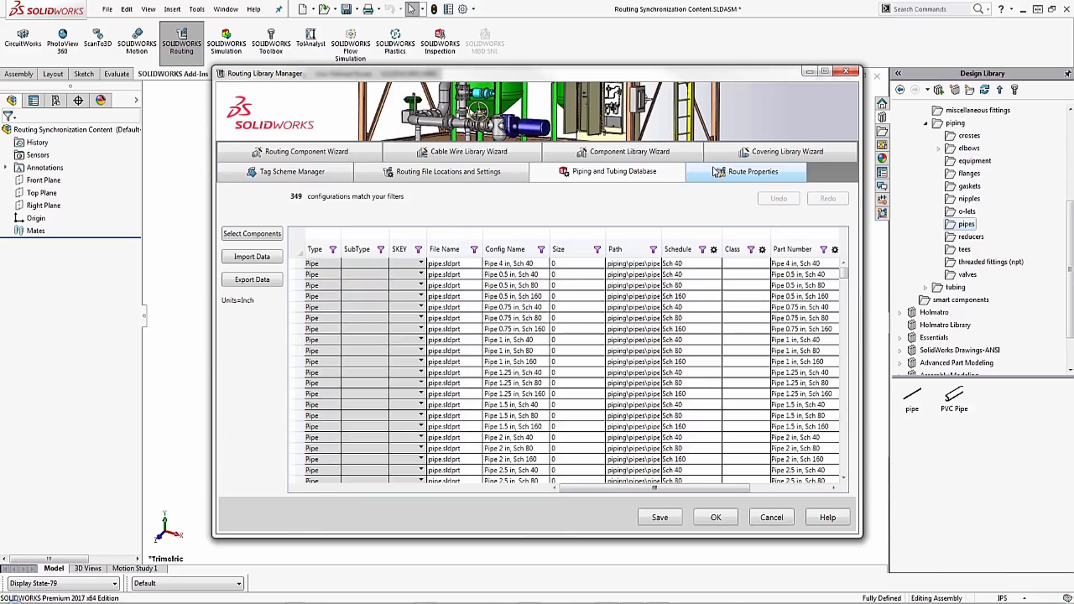
Select the PVC Pipe template and assign the LDPRT-filtered PVC pipe part as its pipe.
{"action": "left_click", "coordinate": [746, 172]}
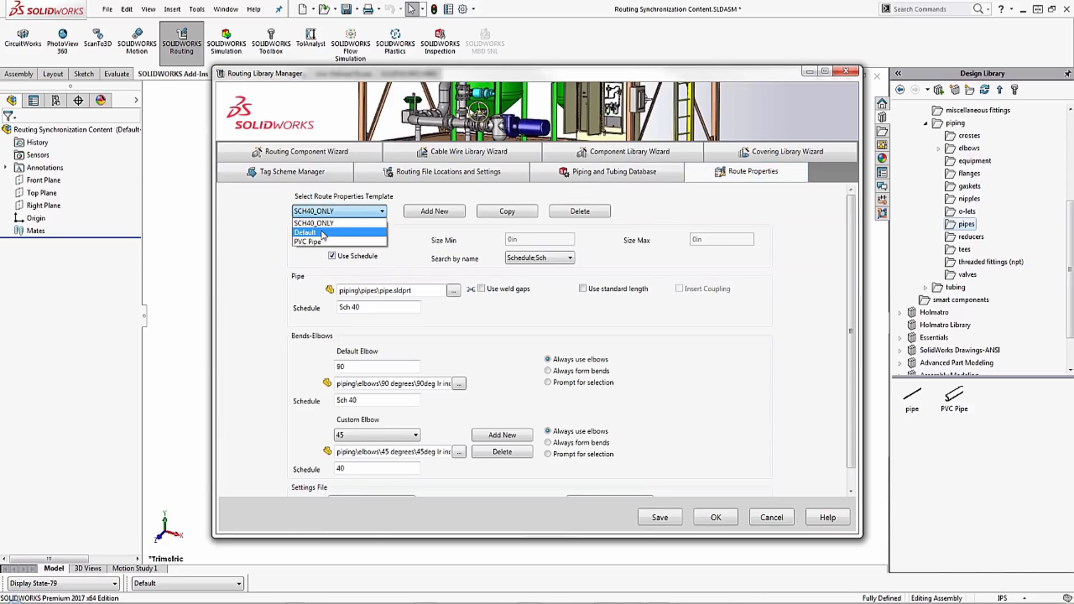
{"action": "left_click", "coordinate": [307, 242]}
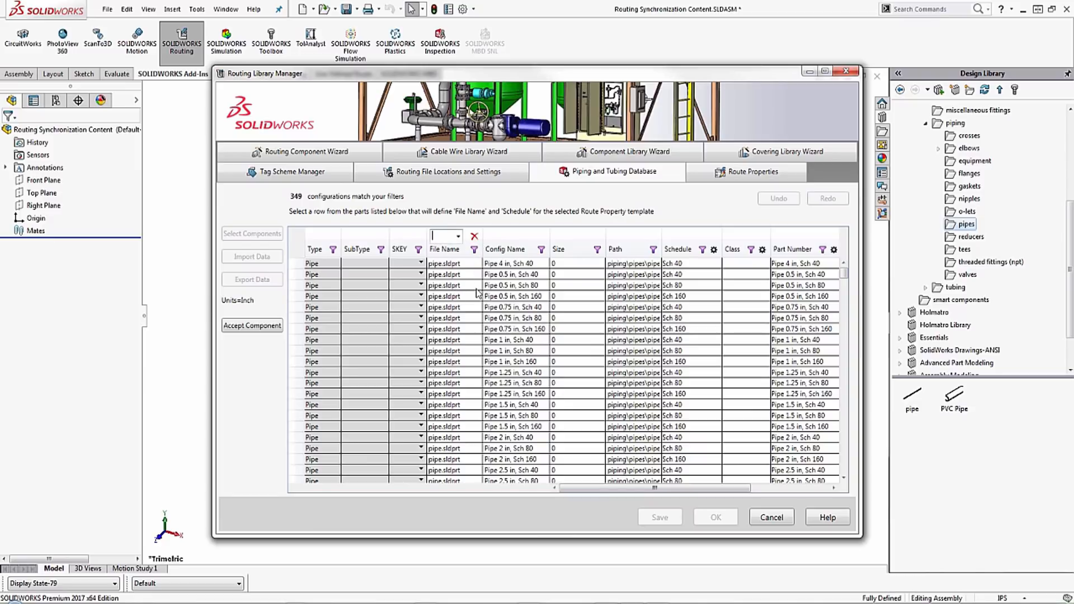
{"action": "type", "text": "LDPRT"}
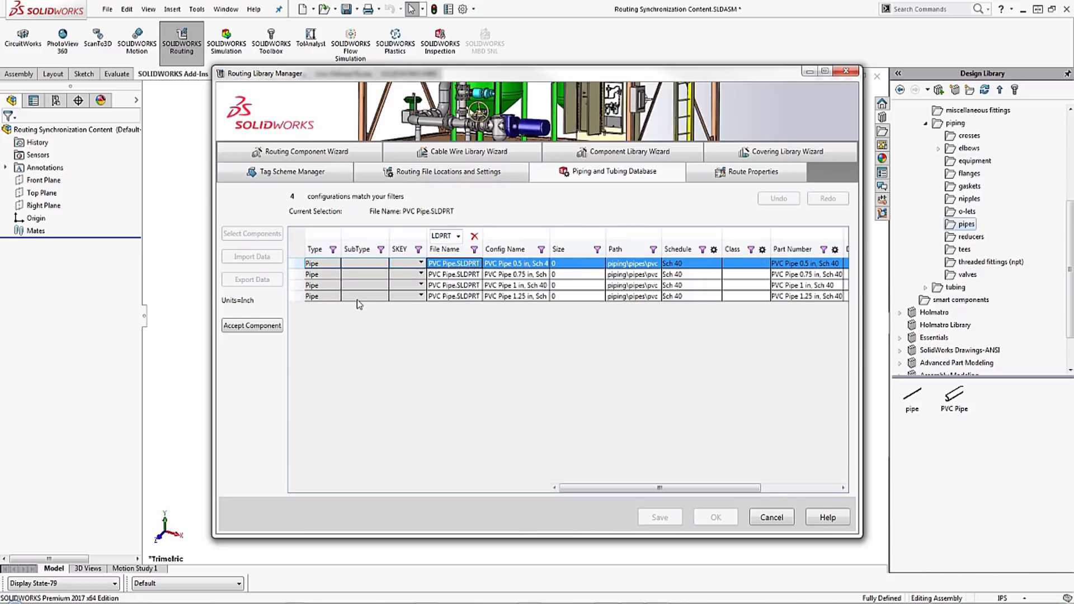
{"action": "left_click", "coordinate": [746, 172]}
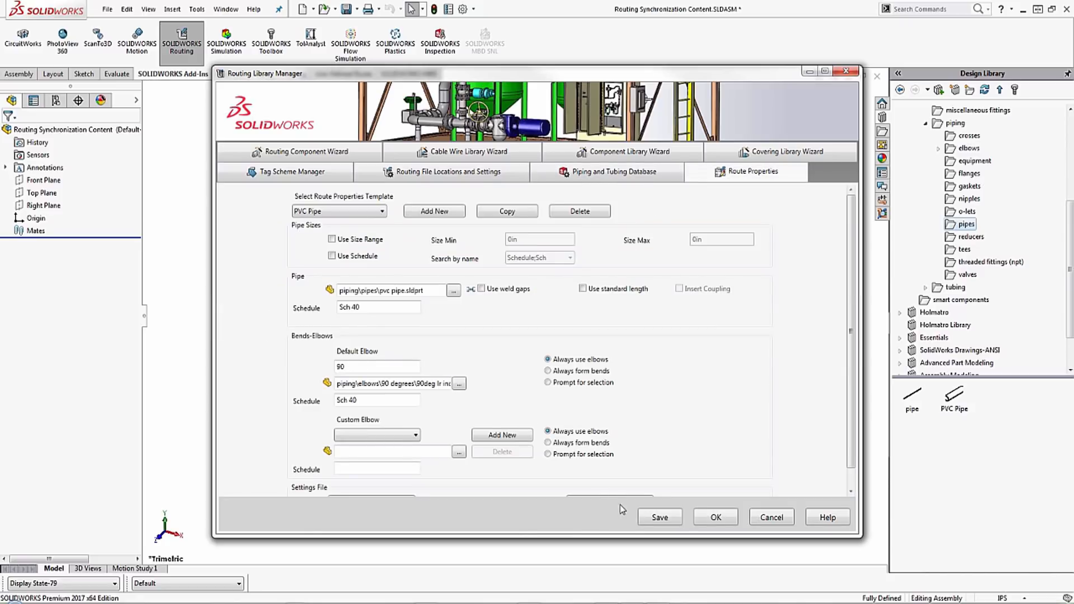
Save the PVC Pipe template, dismiss the saved message, and apply the route properties.
{"action": "left_click", "coordinate": [659, 517]}
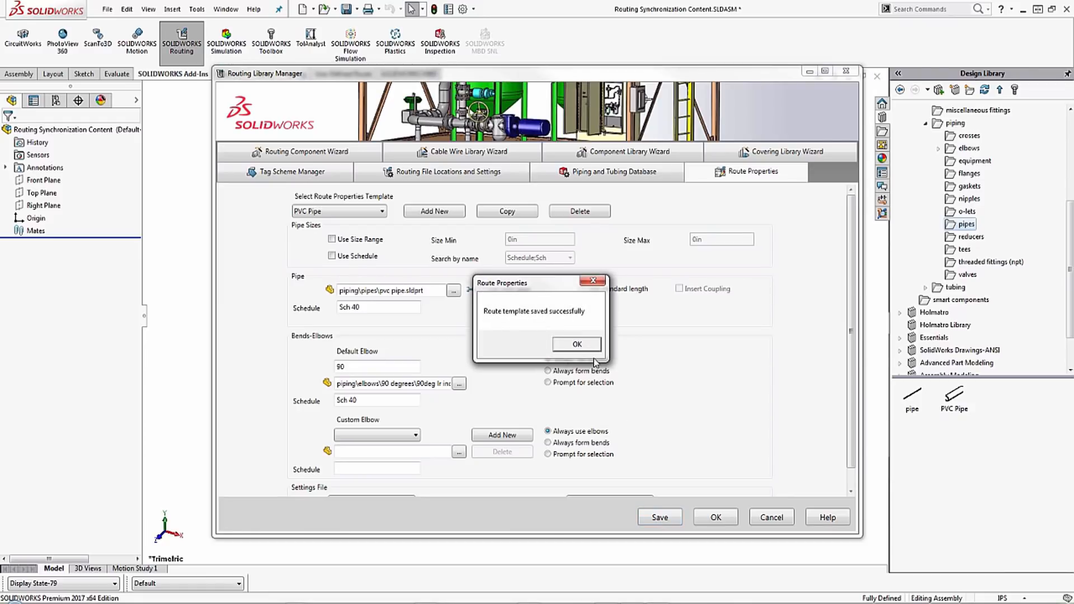
{"action": "left_click", "coordinate": [577, 344]}
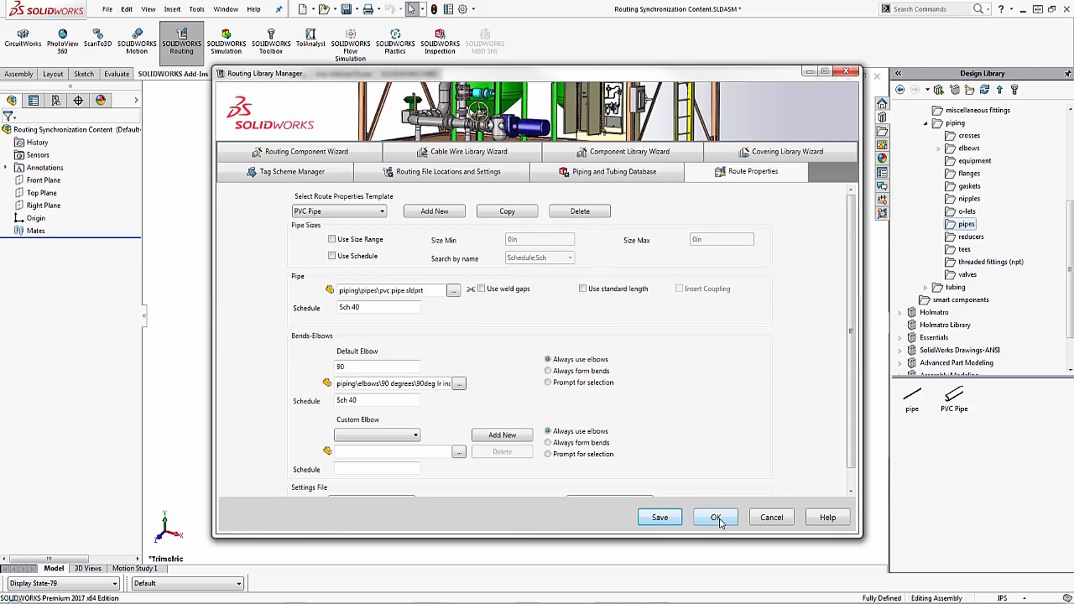
{"action": "left_click", "coordinate": [717, 517]}
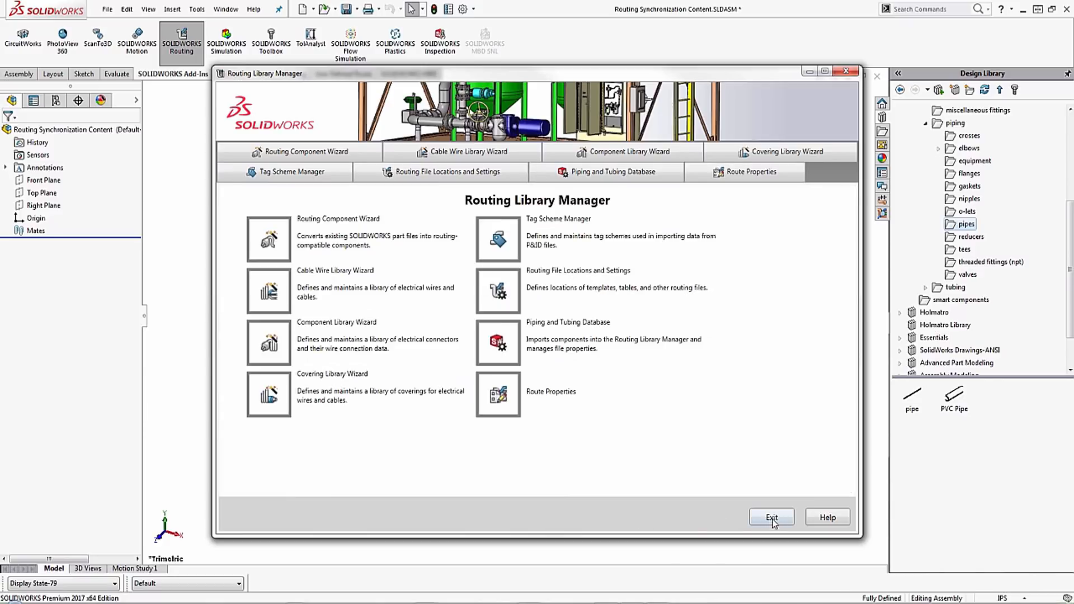
Exit the library manager and insert Slip On Flange 150-NPS1 at the assembly origin.
{"action": "left_click", "coordinate": [771, 517]}
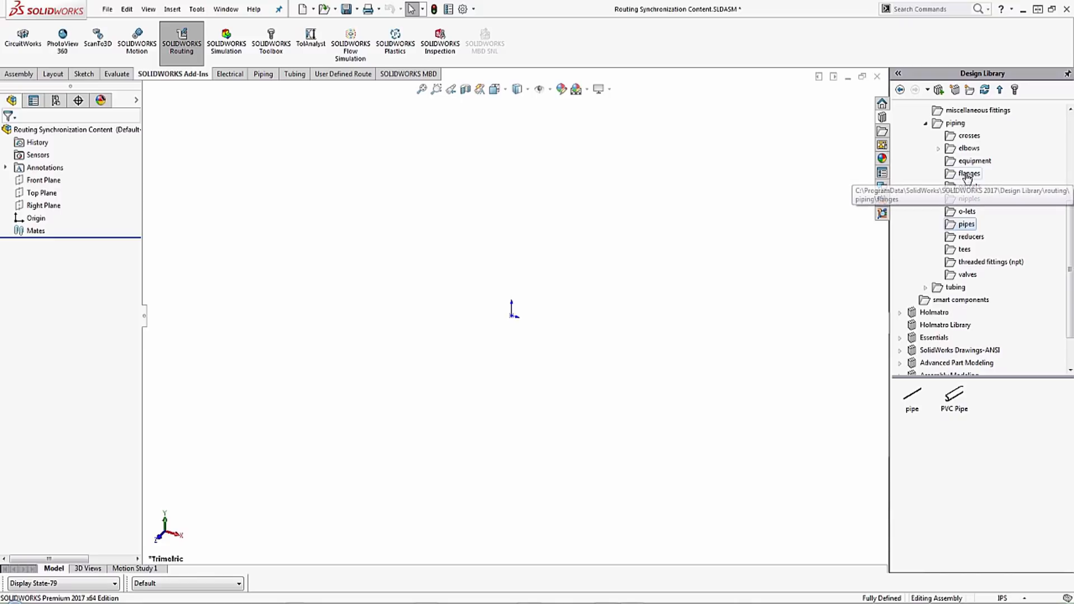
{"action": "left_click", "coordinate": [970, 174]}
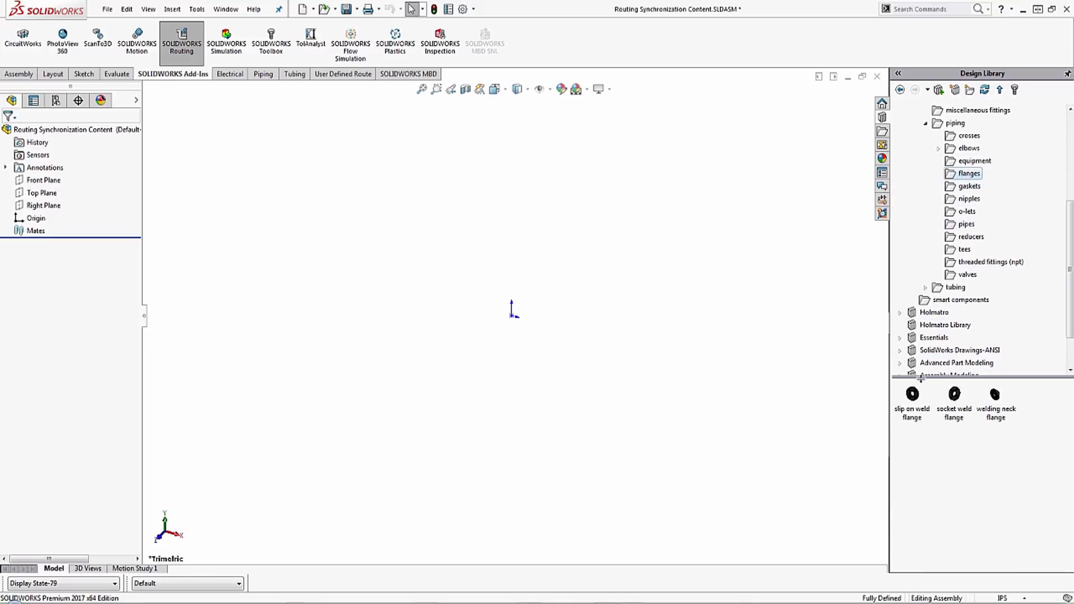
{"action": "left_click", "coordinate": [912, 394]}
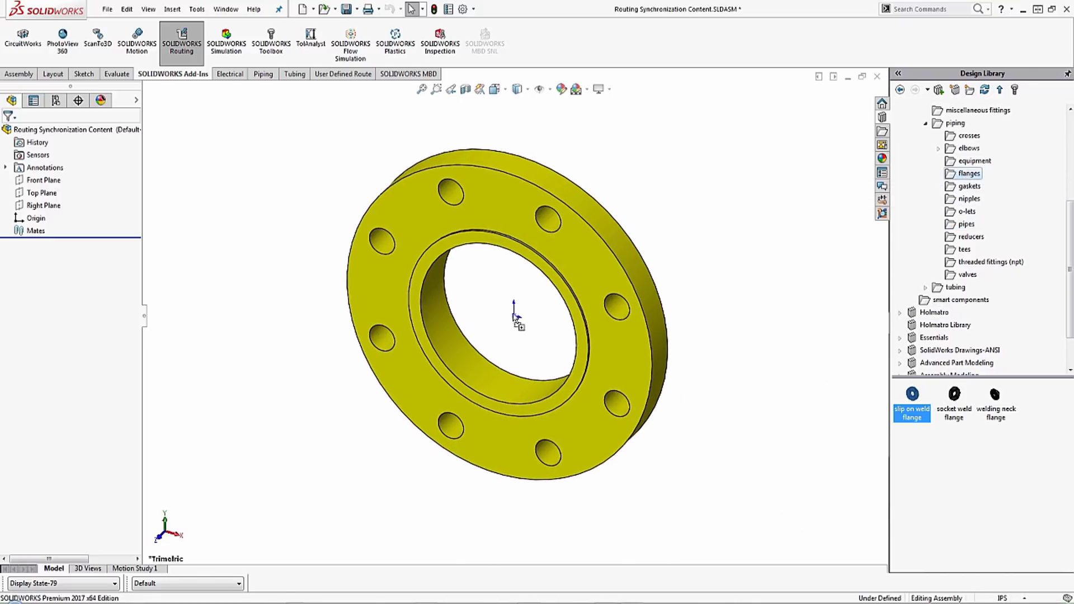
{"action": "double_click", "coordinate": [912, 408]}
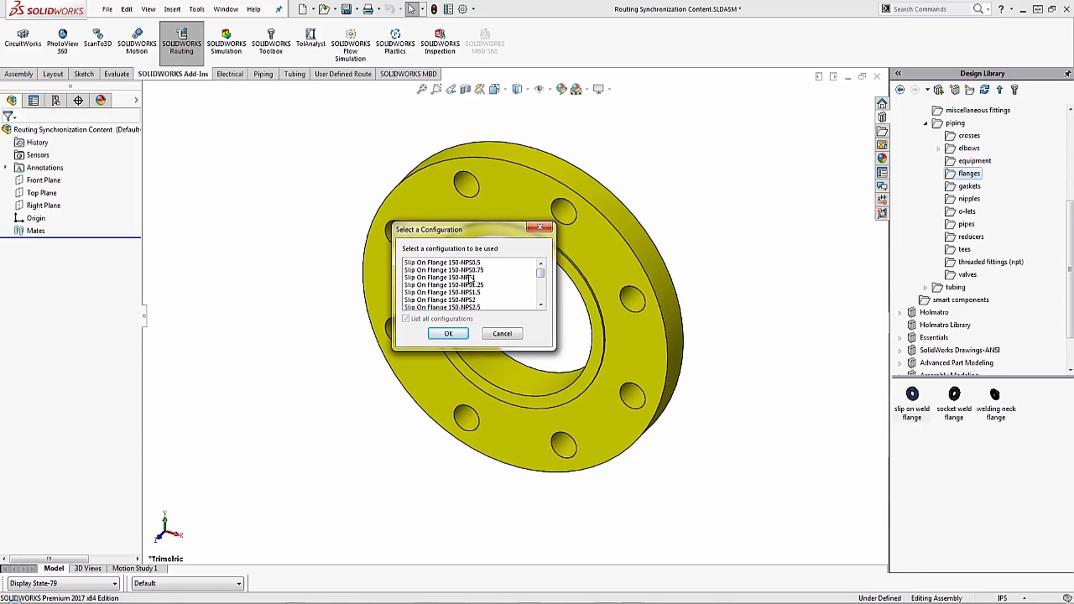
{"action": "left_click", "coordinate": [443, 278]}
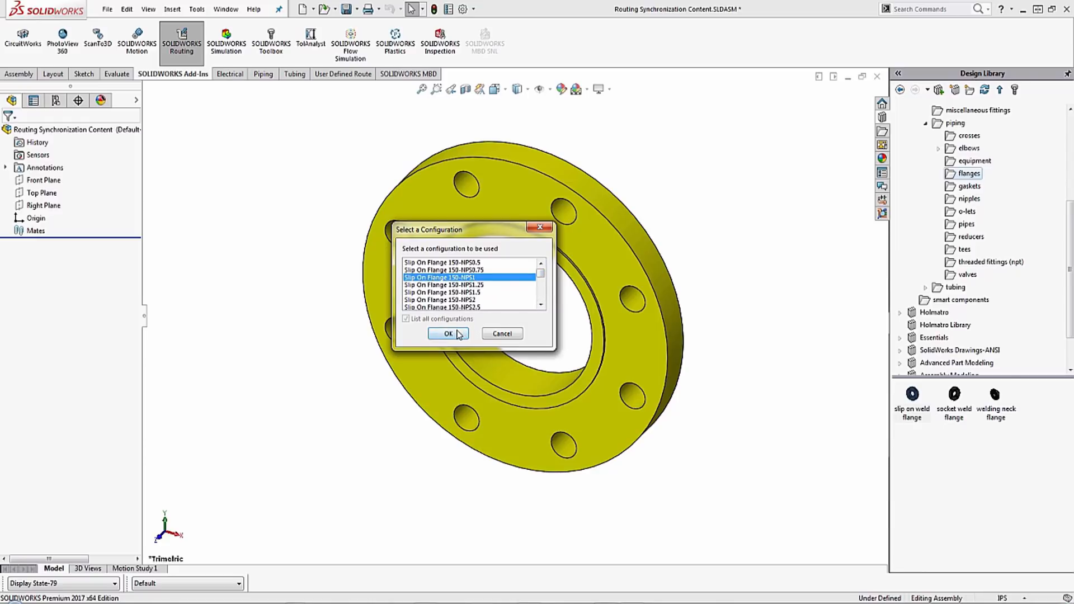
{"action": "left_click", "coordinate": [448, 333]}
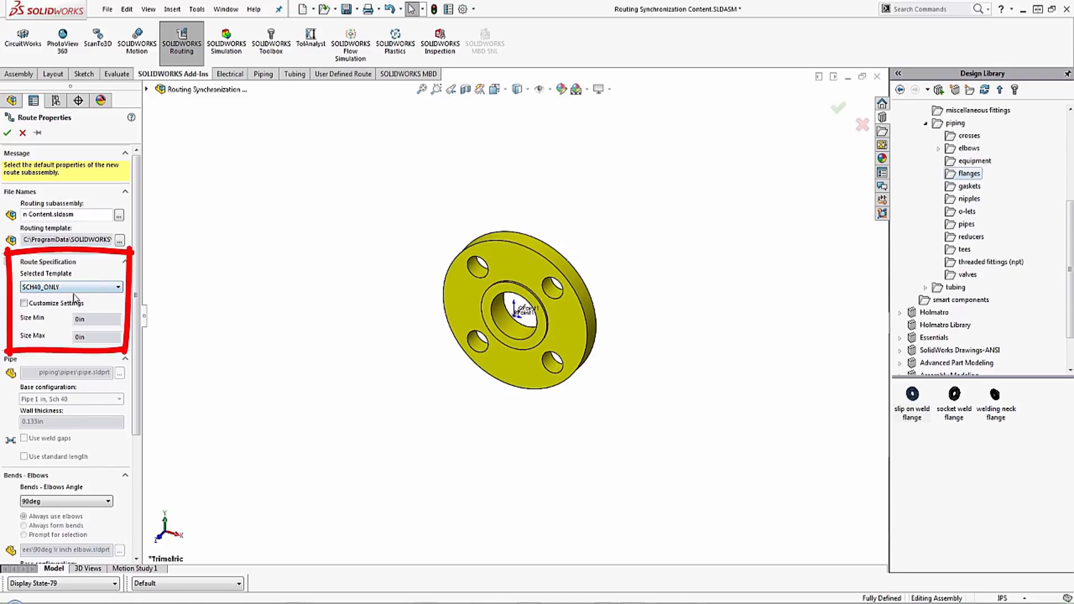
Switch the route's selected template to PVC Pipe and accept overwriting the route properties.
{"action": "left_click", "coordinate": [70, 286]}
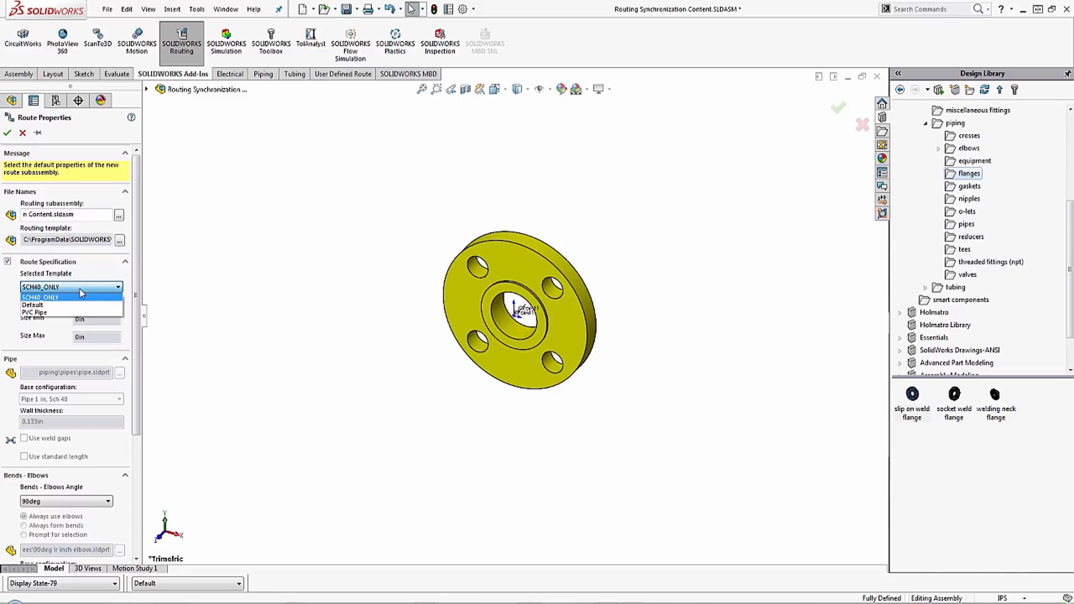
{"action": "left_click", "coordinate": [36, 312]}
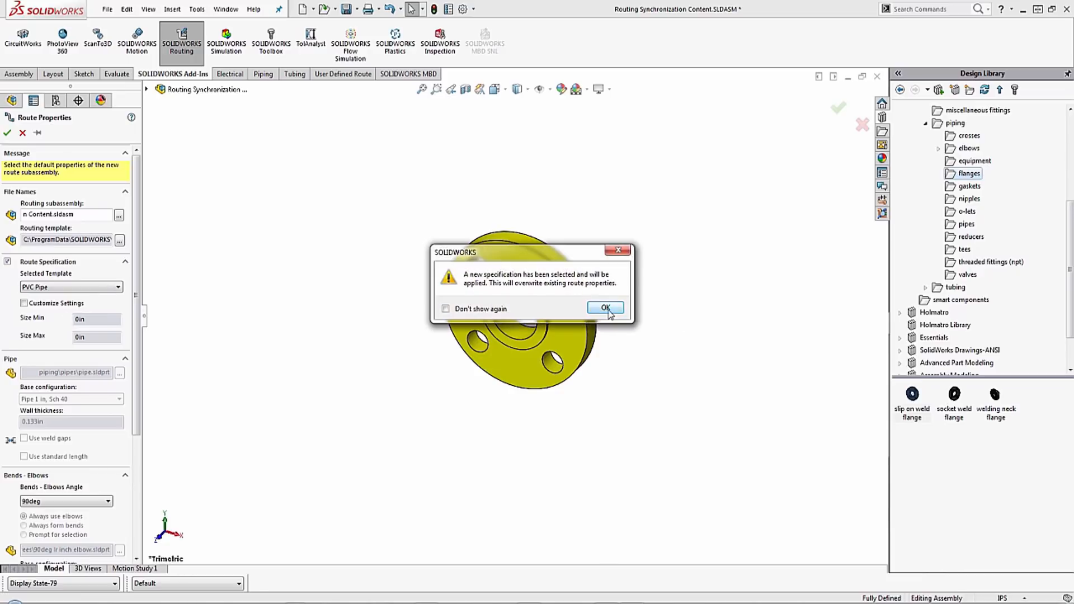
{"action": "left_click", "coordinate": [605, 307]}
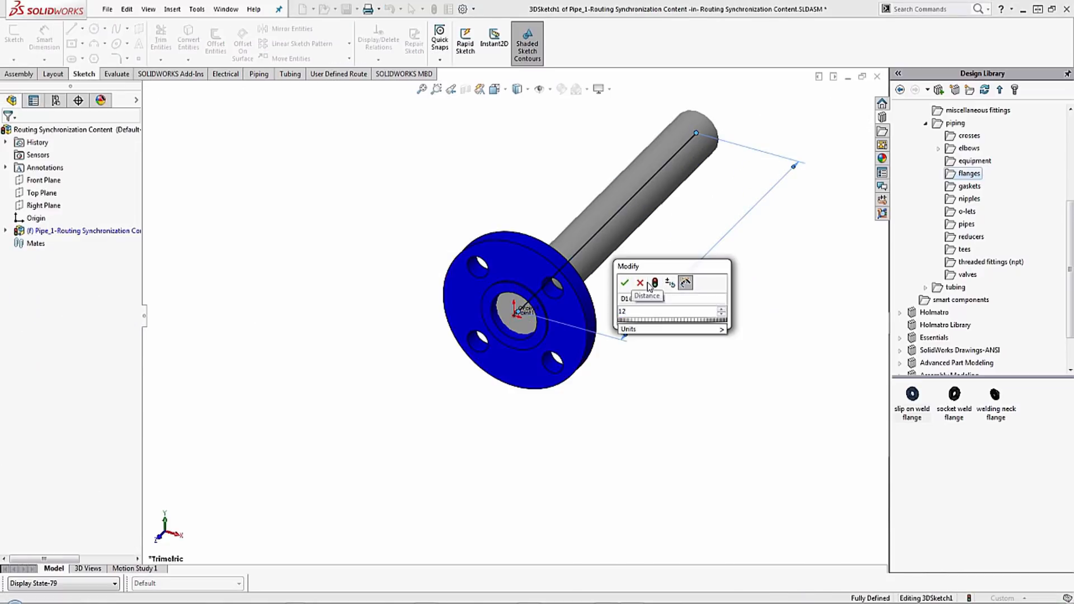
Accept the 12-unit pipe length and exit the route sketch, leaving the PVC pipe on the flange.
{"action": "left_click", "coordinate": [624, 283]}
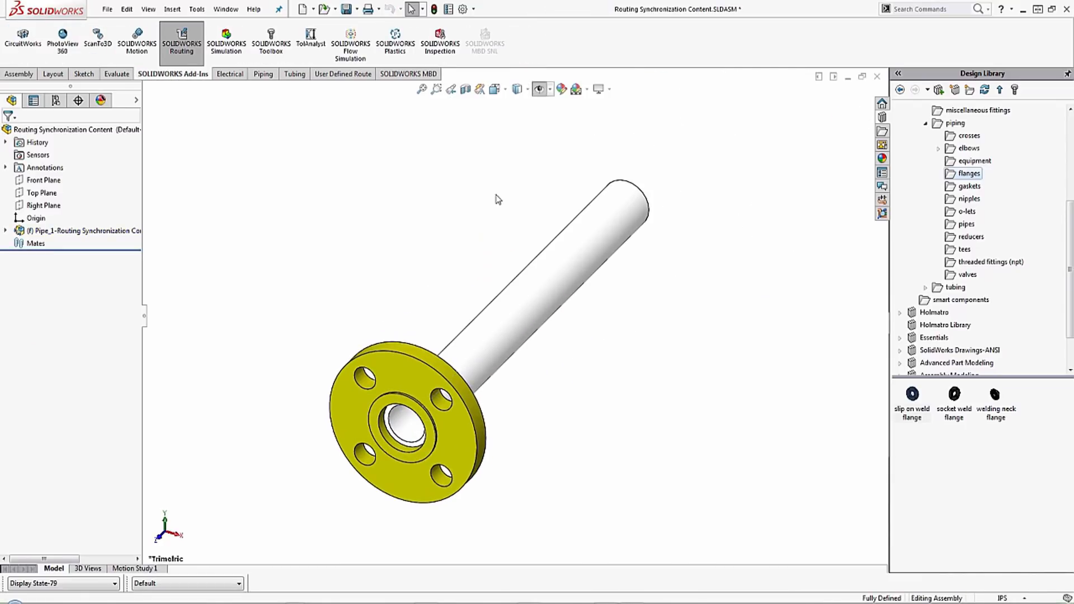
{"action": "mouse_move", "coordinate": [525, 191]}
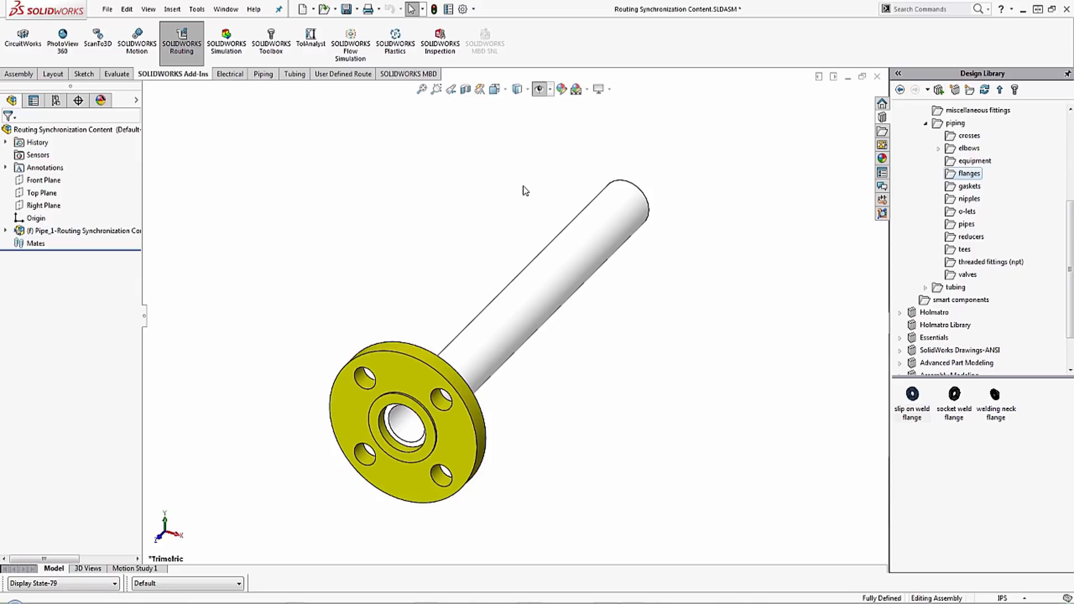
{"action": "mouse_move", "coordinate": [268, 247]}
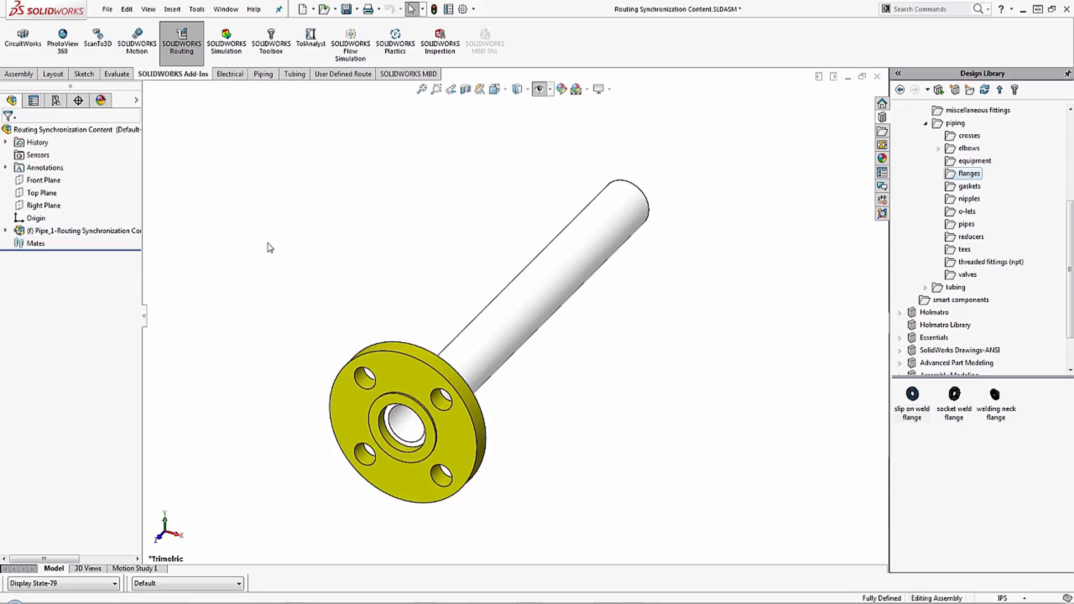